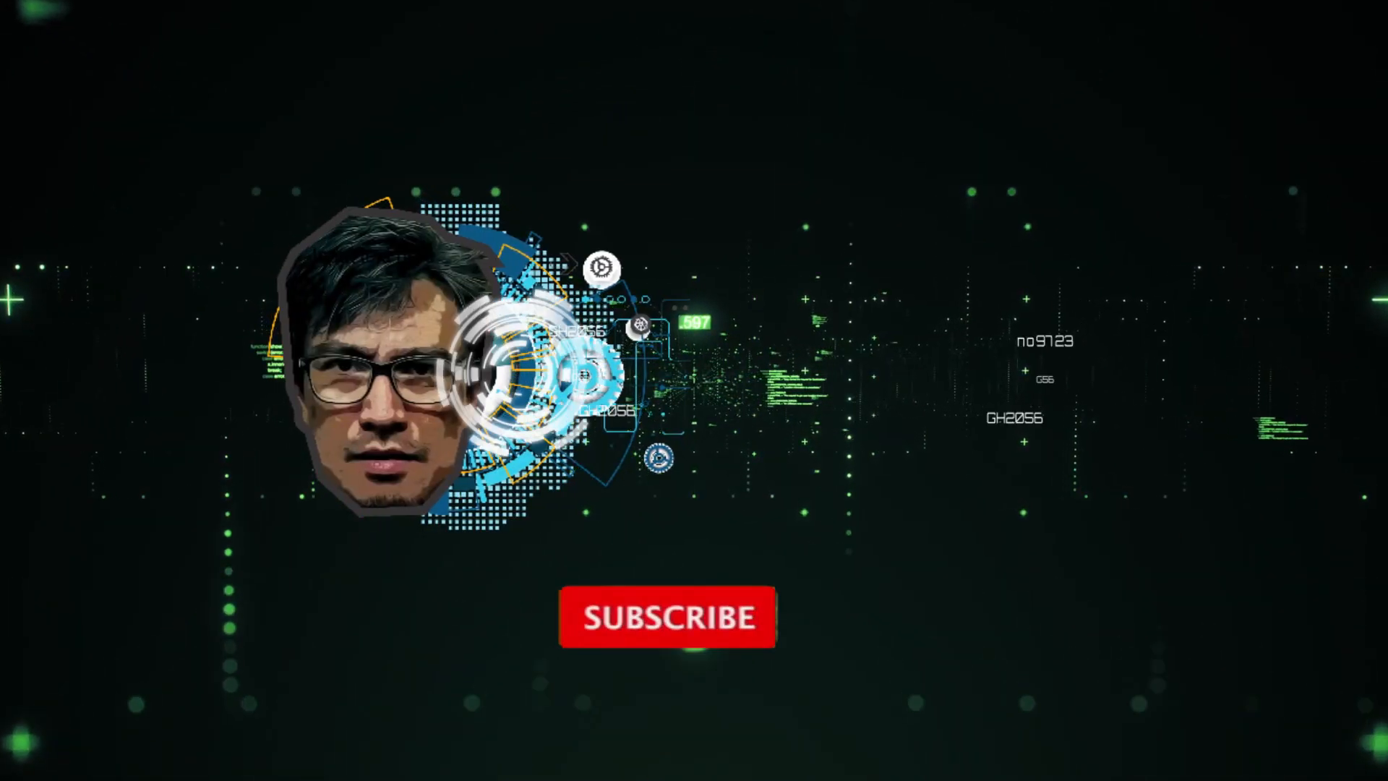
Step: Mount a two-button control box from the stations catalogue on the tank frame and press Play
{"action": "left_click", "coordinate": [668, 617]}
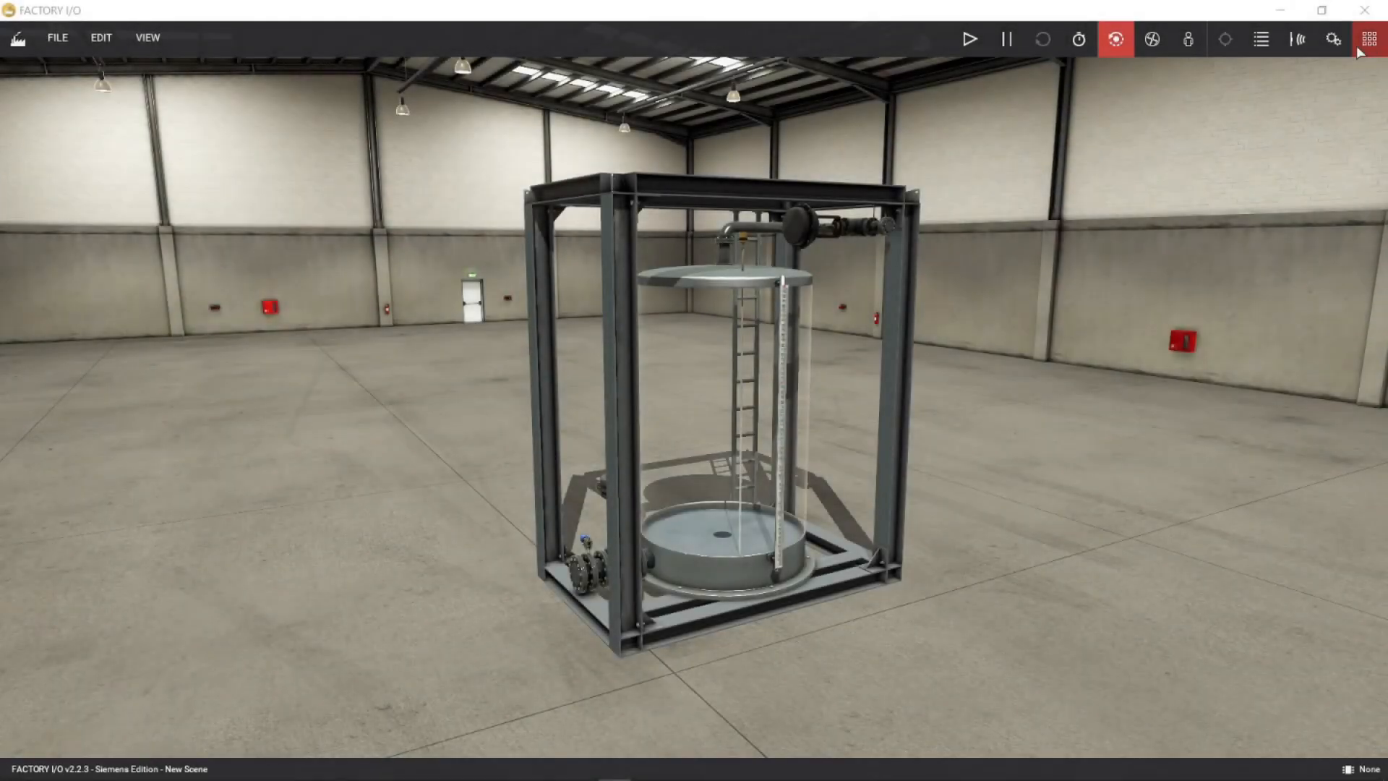
{"action": "left_click", "coordinate": [1366, 38]}
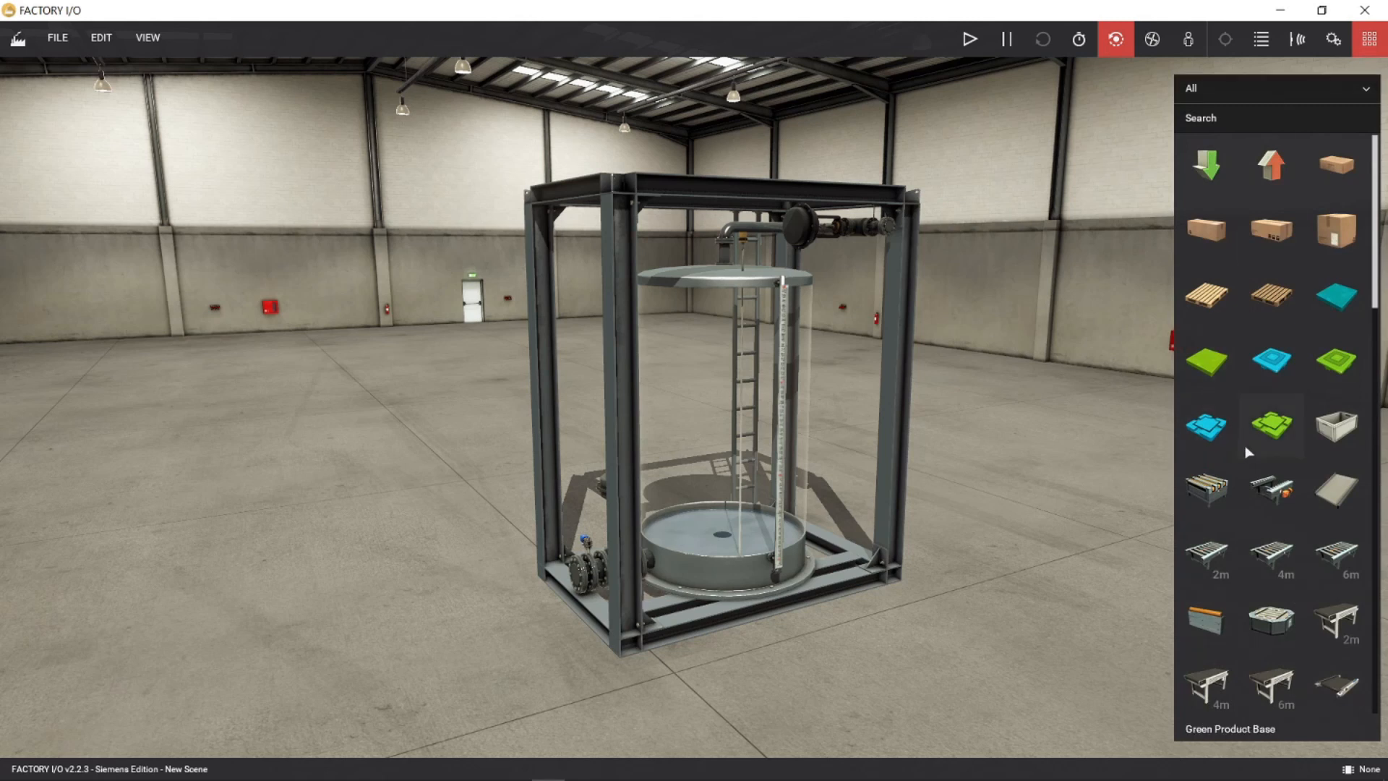
{"action": "scroll", "scroll_direction": "down", "scroll_amount": 3}
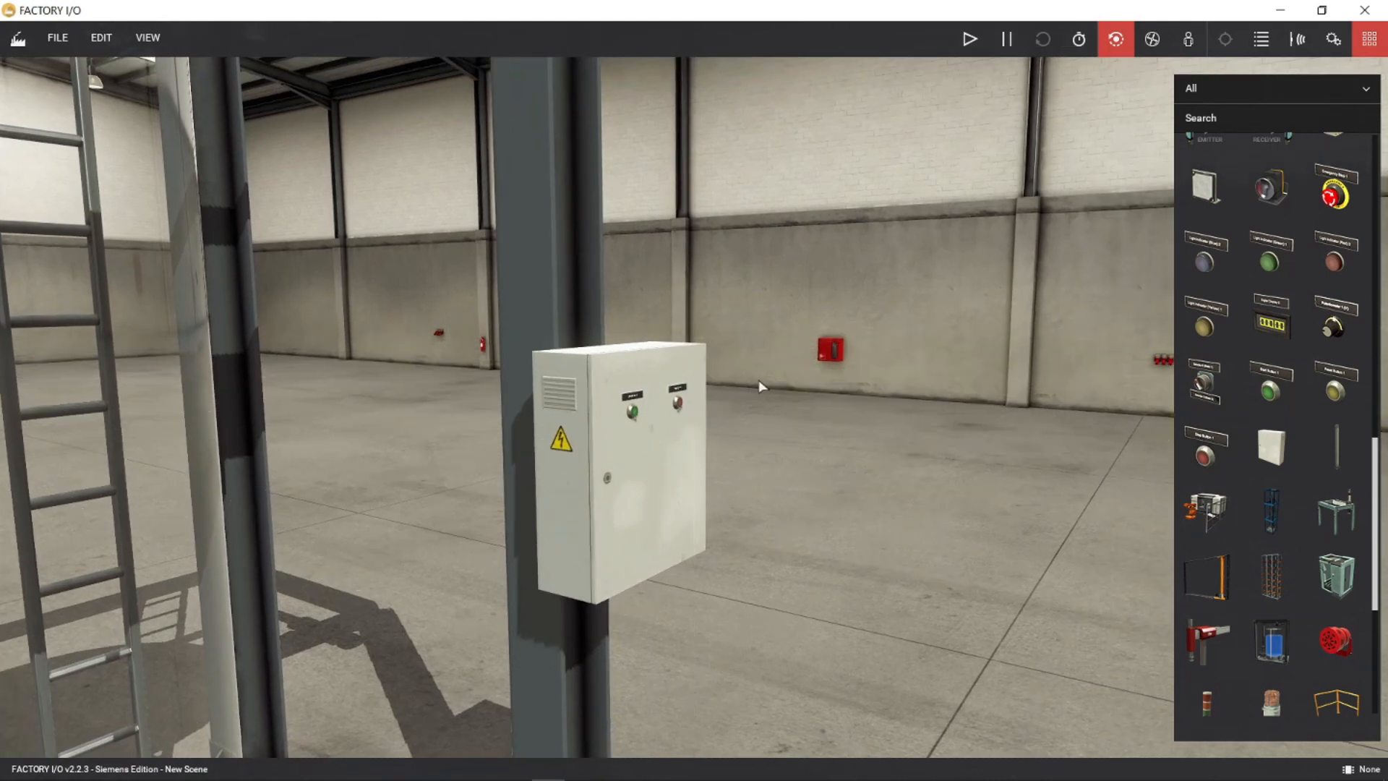
{"action": "left_click", "coordinate": [969, 39]}
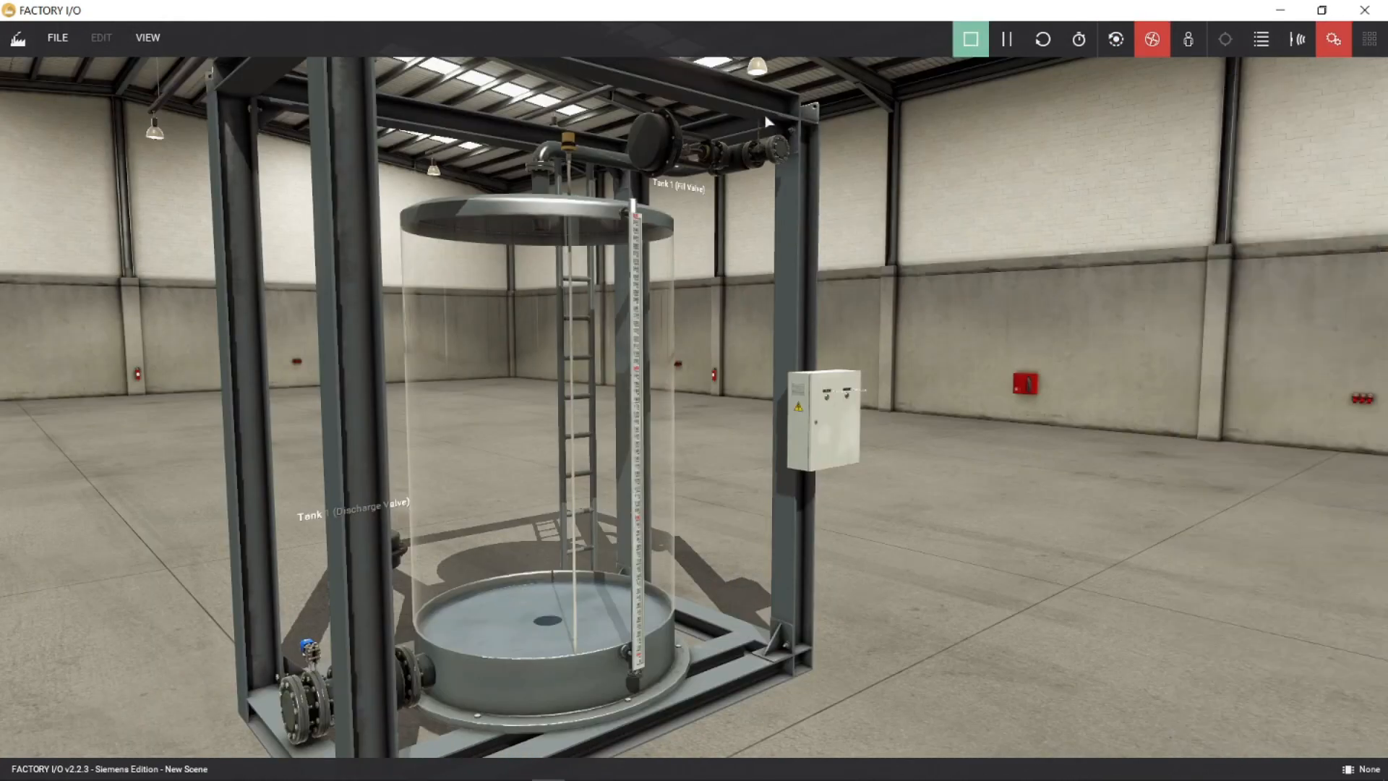
Step: Force the Fill Valve slider nearly full to pour water in, then back to zero
{"action": "left_click", "coordinate": [680, 186]}
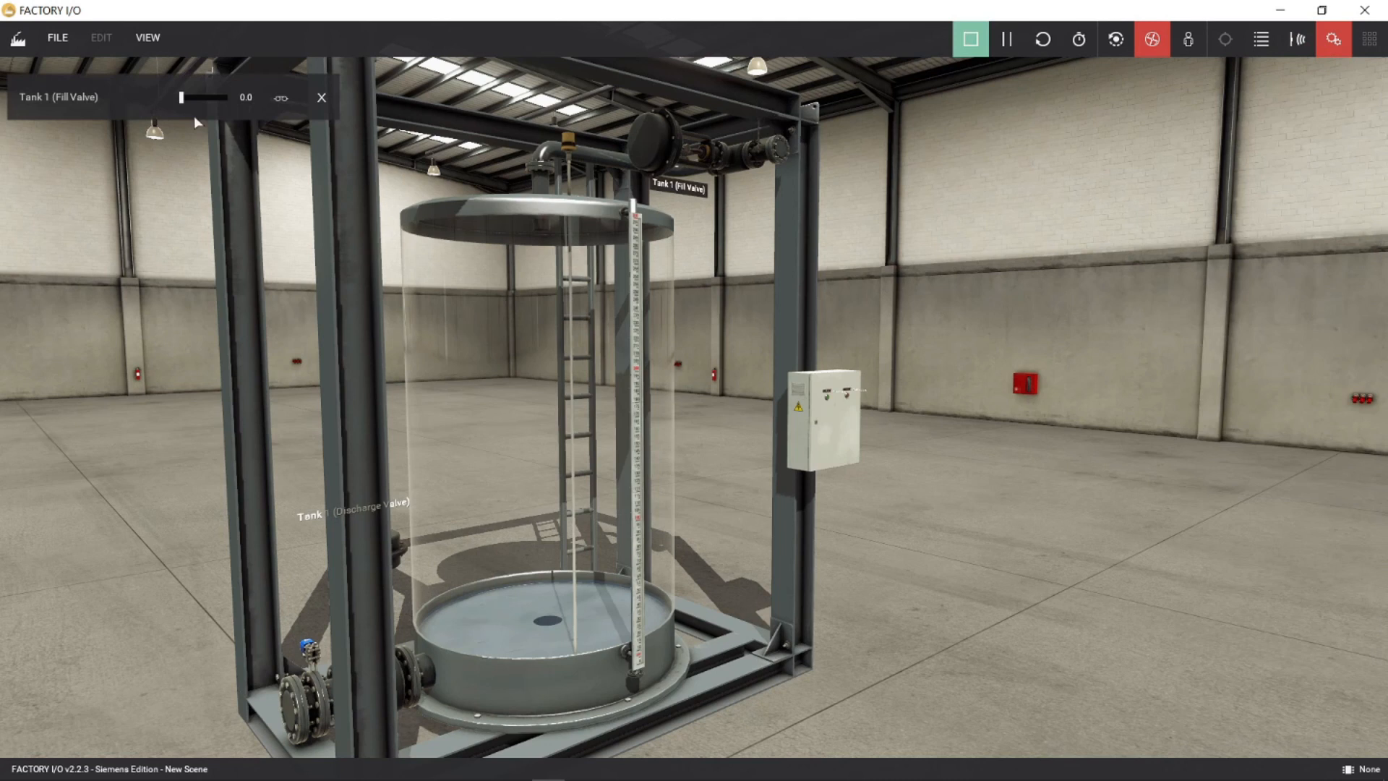
{"action": "left_click_drag", "start_coordinate": [181, 98], "coordinate": [194, 98]}
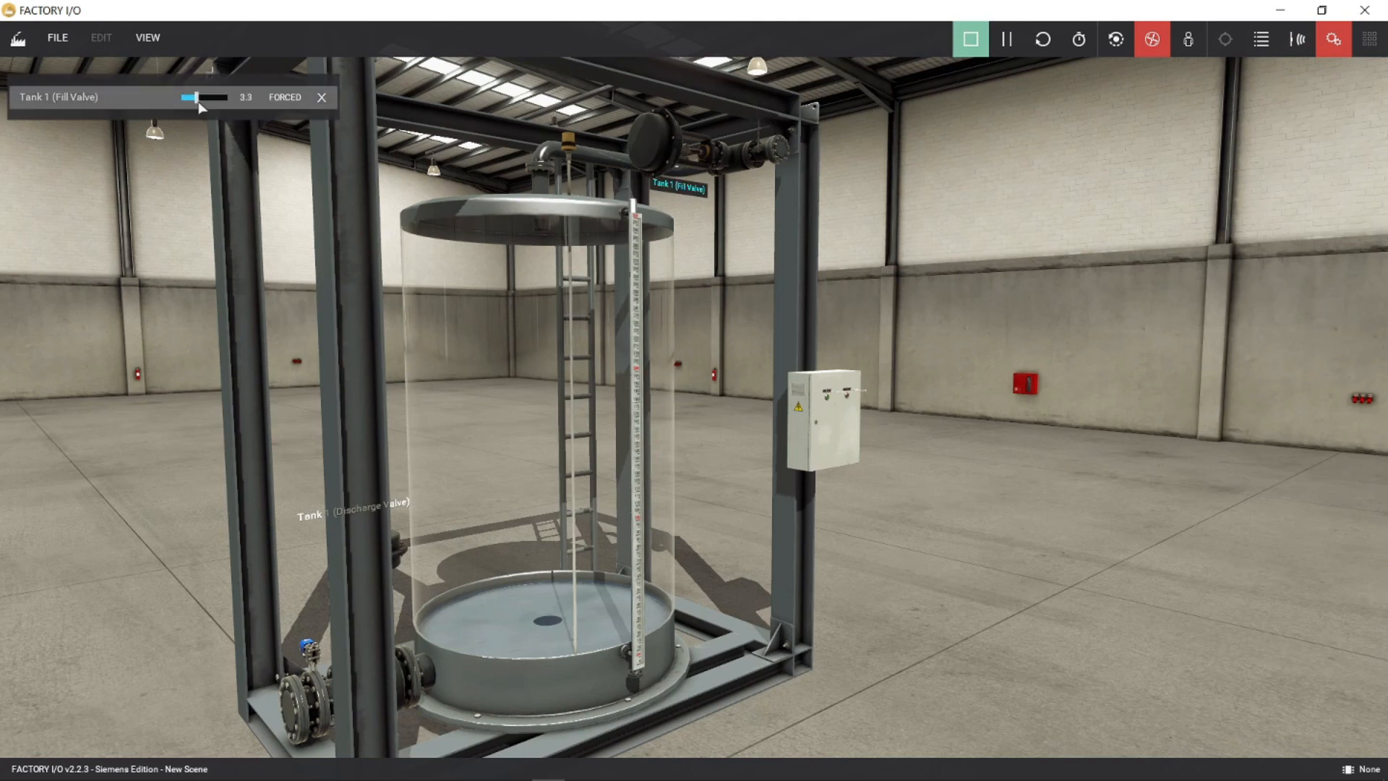
{"action": "left_click_drag", "start_coordinate": [186, 98], "coordinate": [213, 97]}
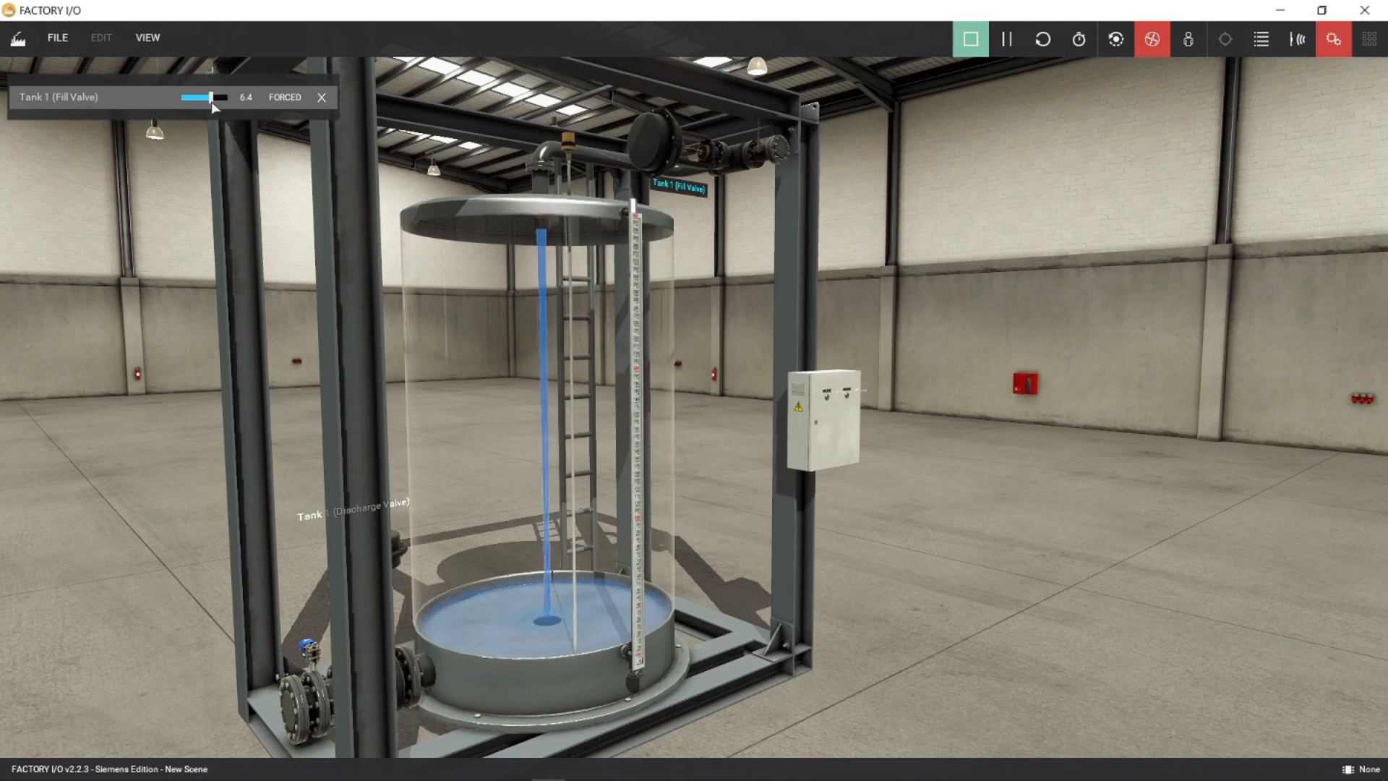
{"action": "left_click_drag", "start_coordinate": [210, 98], "coordinate": [226, 98]}
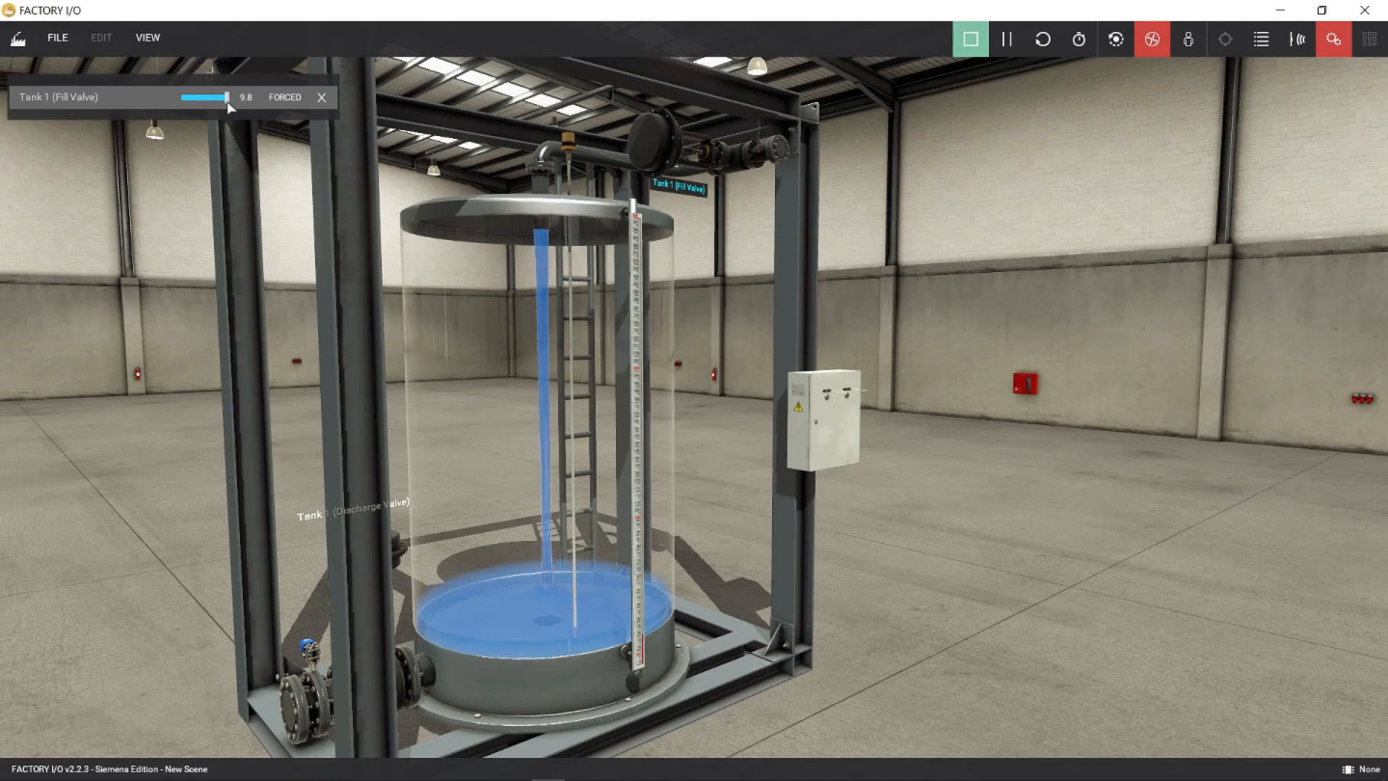
{"action": "left_click_drag", "start_coordinate": [225, 97], "coordinate": [181, 97]}
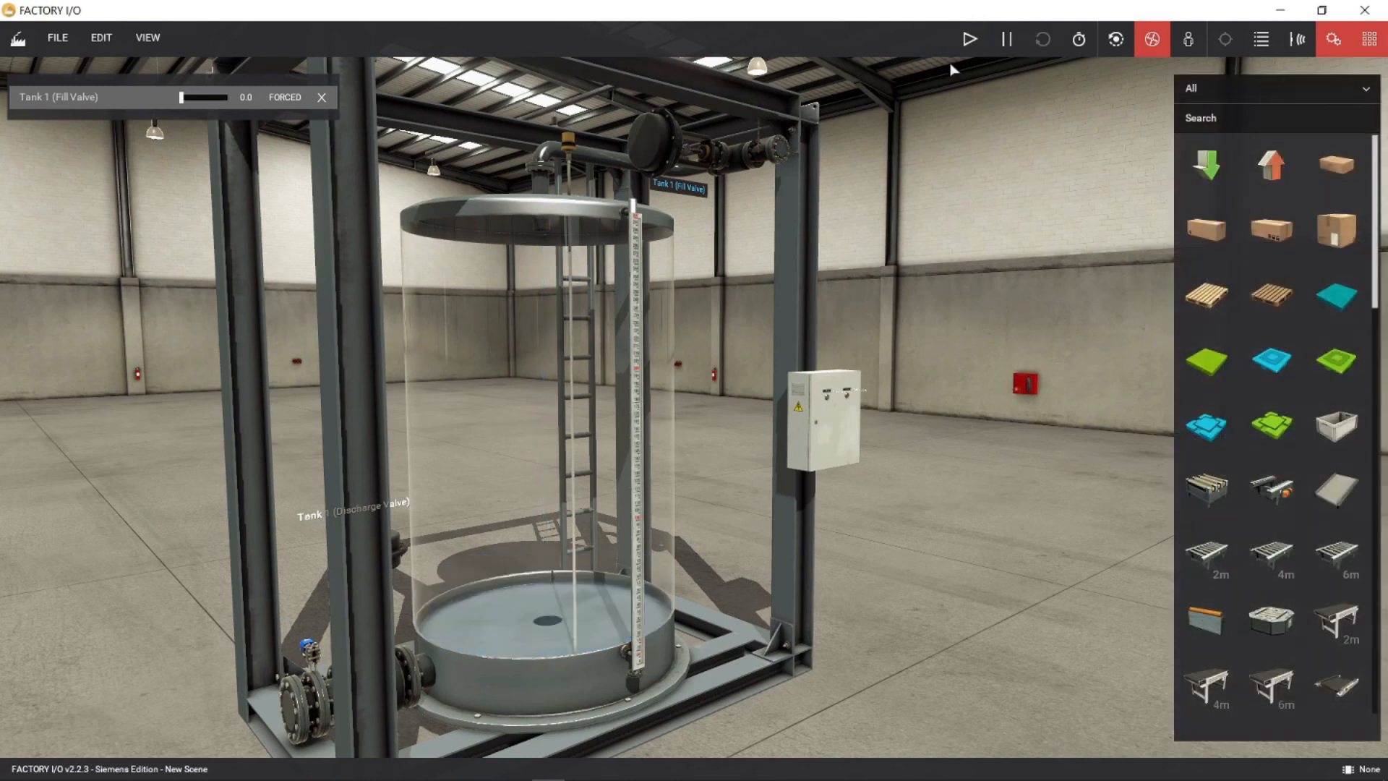
Step: Stop and reset the scene to empty the tank, then run it again
{"action": "left_click", "coordinate": [320, 97]}
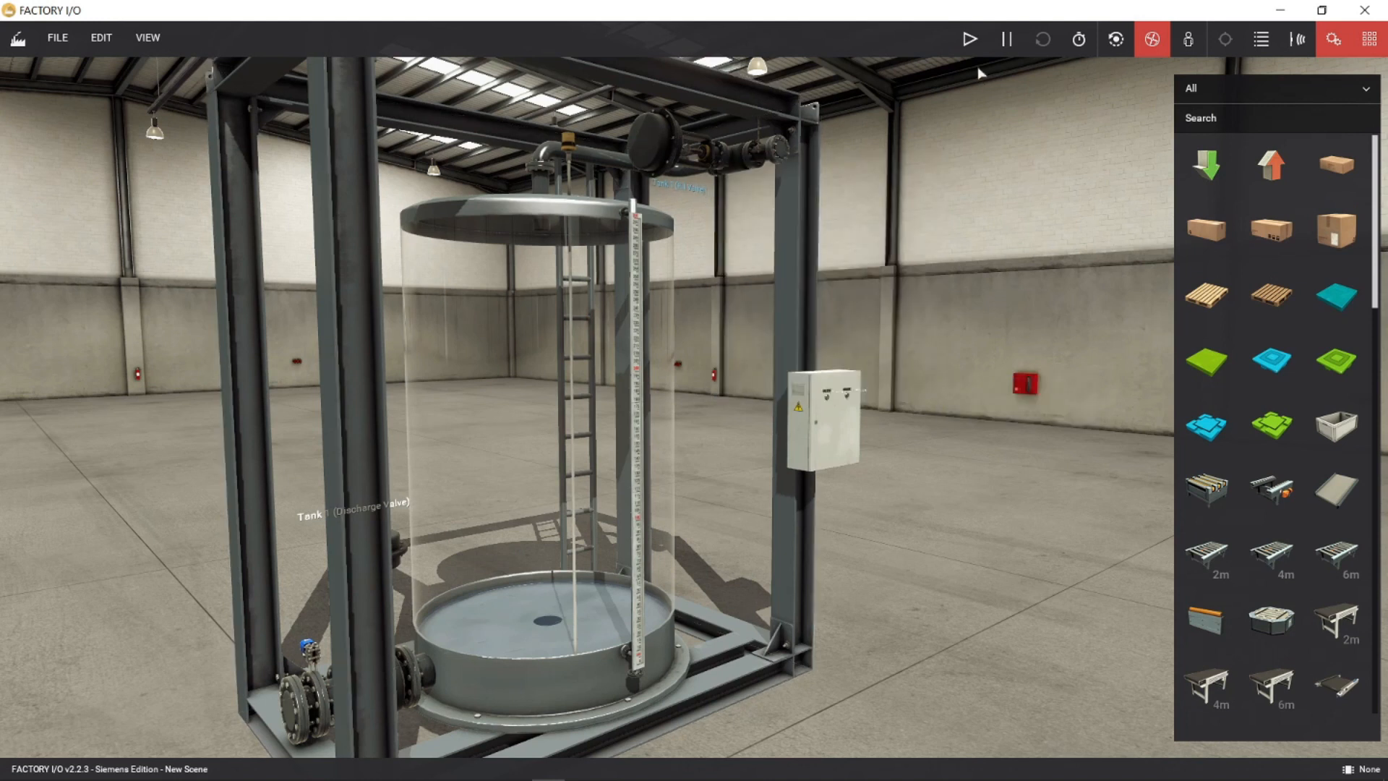
{"action": "left_click", "coordinate": [969, 38]}
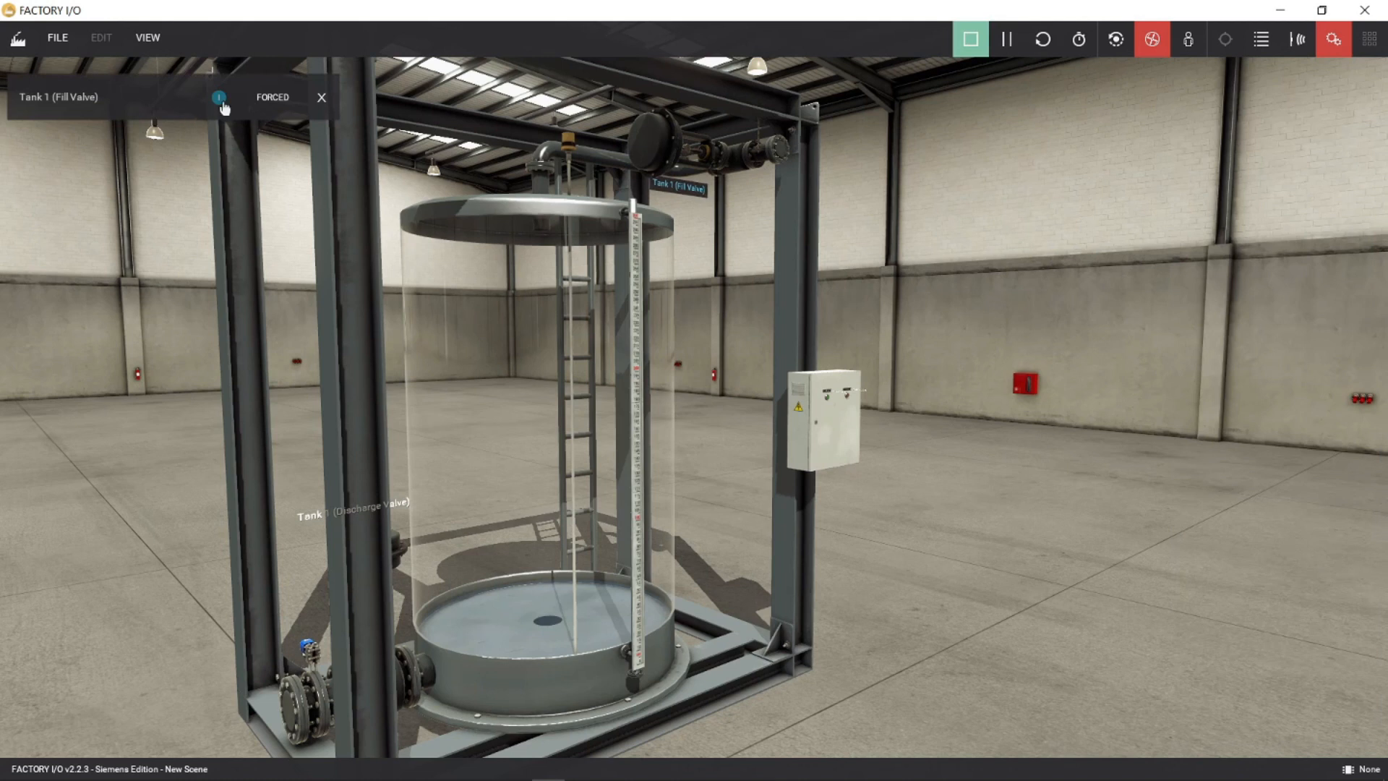
{"action": "left_click", "coordinate": [218, 97]}
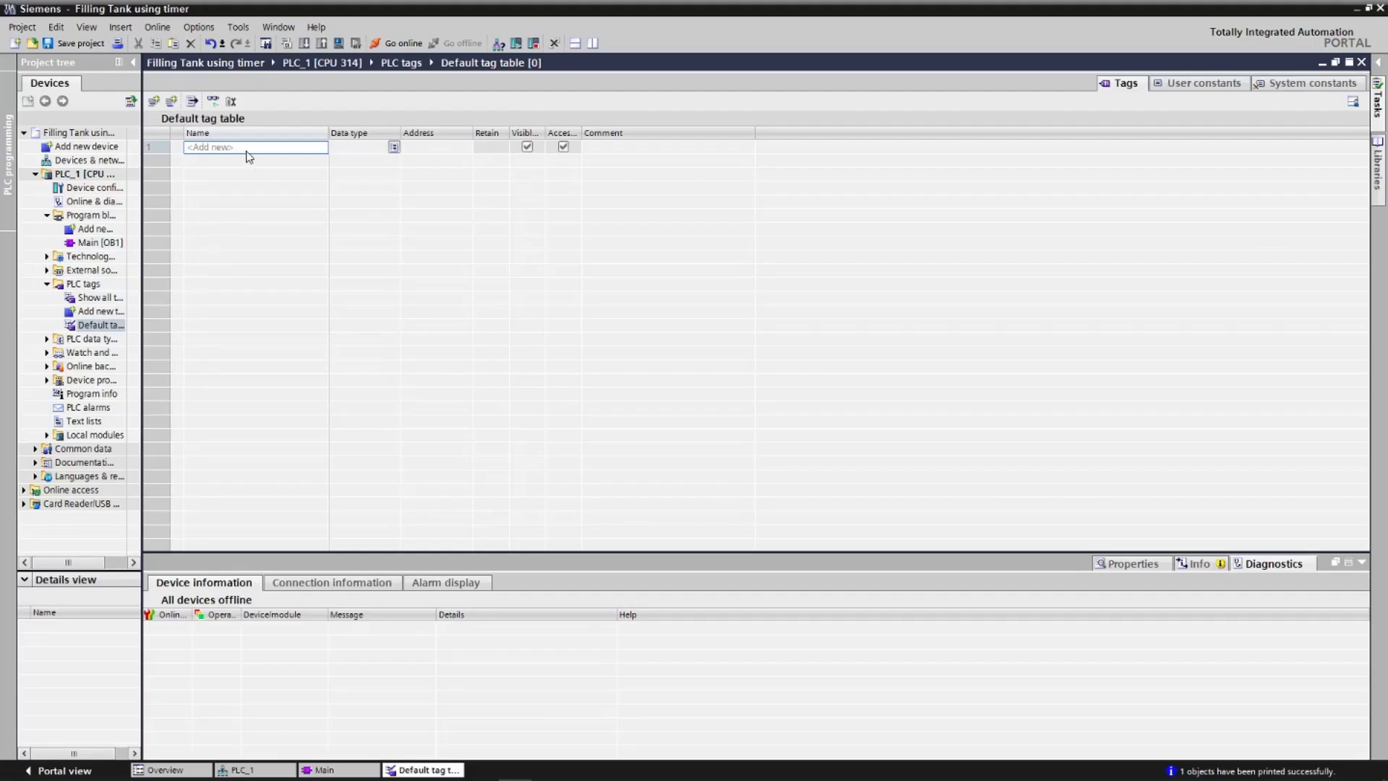
Step: Add Drain Valve, Filling Valve (output), Discharge valve and Start light tags to the Default tag table
{"action": "left_click", "coordinate": [255, 146]}
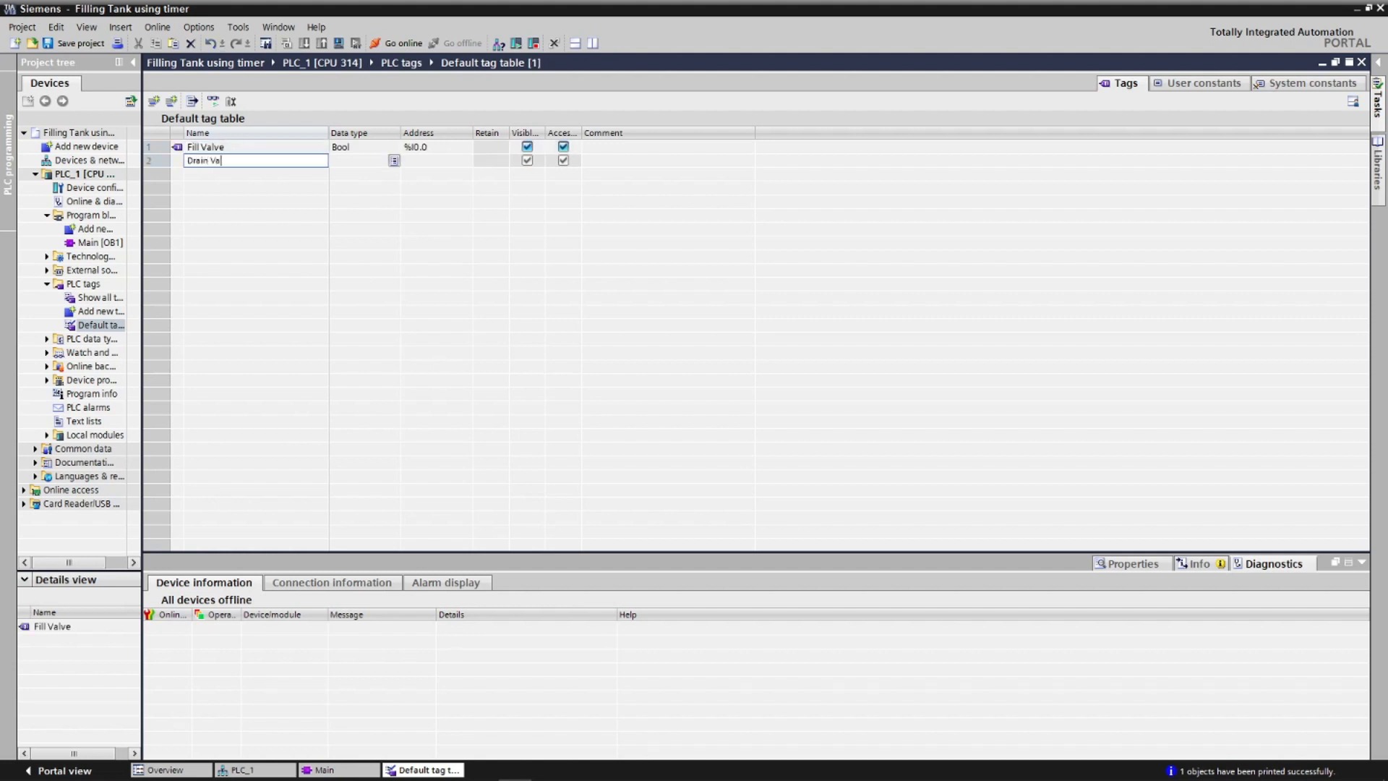
{"action": "key", "text": "Return"}
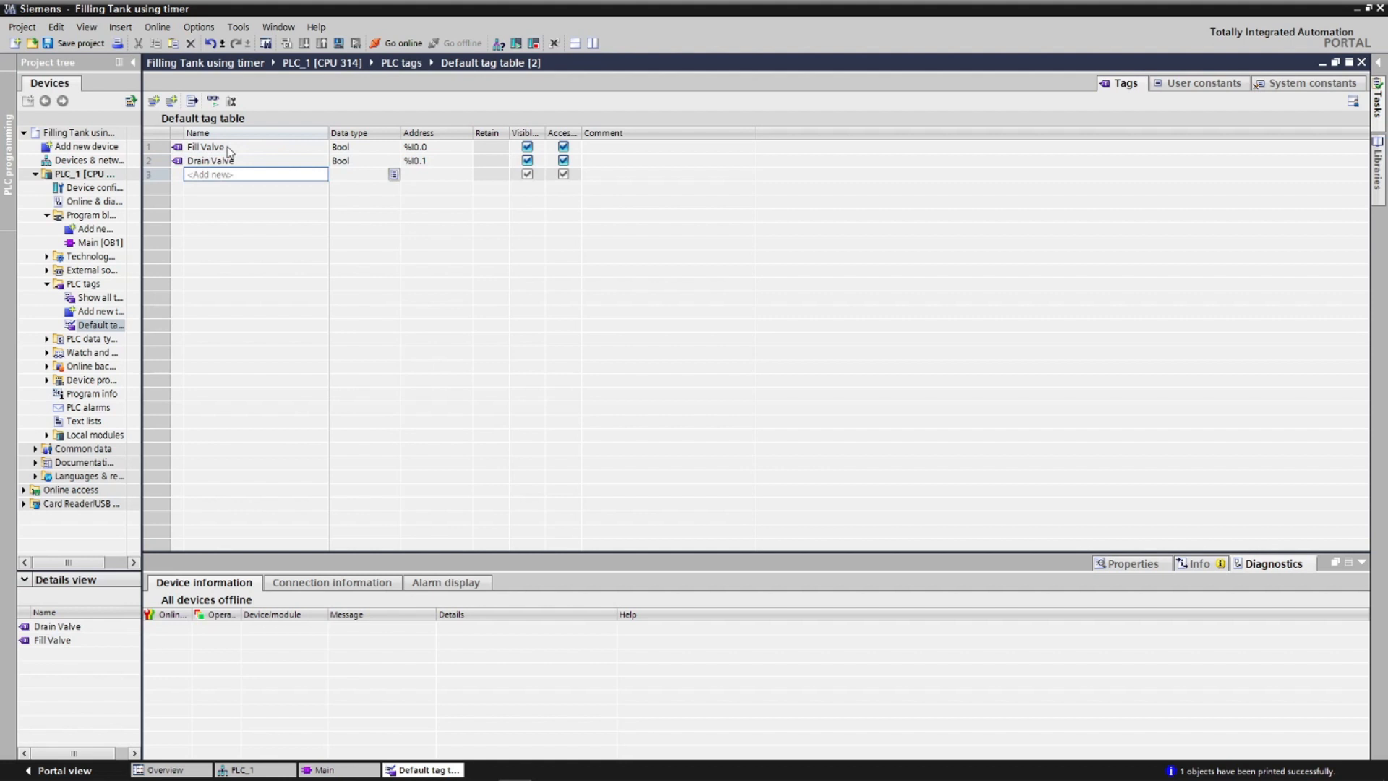
{"action": "type", "text": "Filling Valve"}
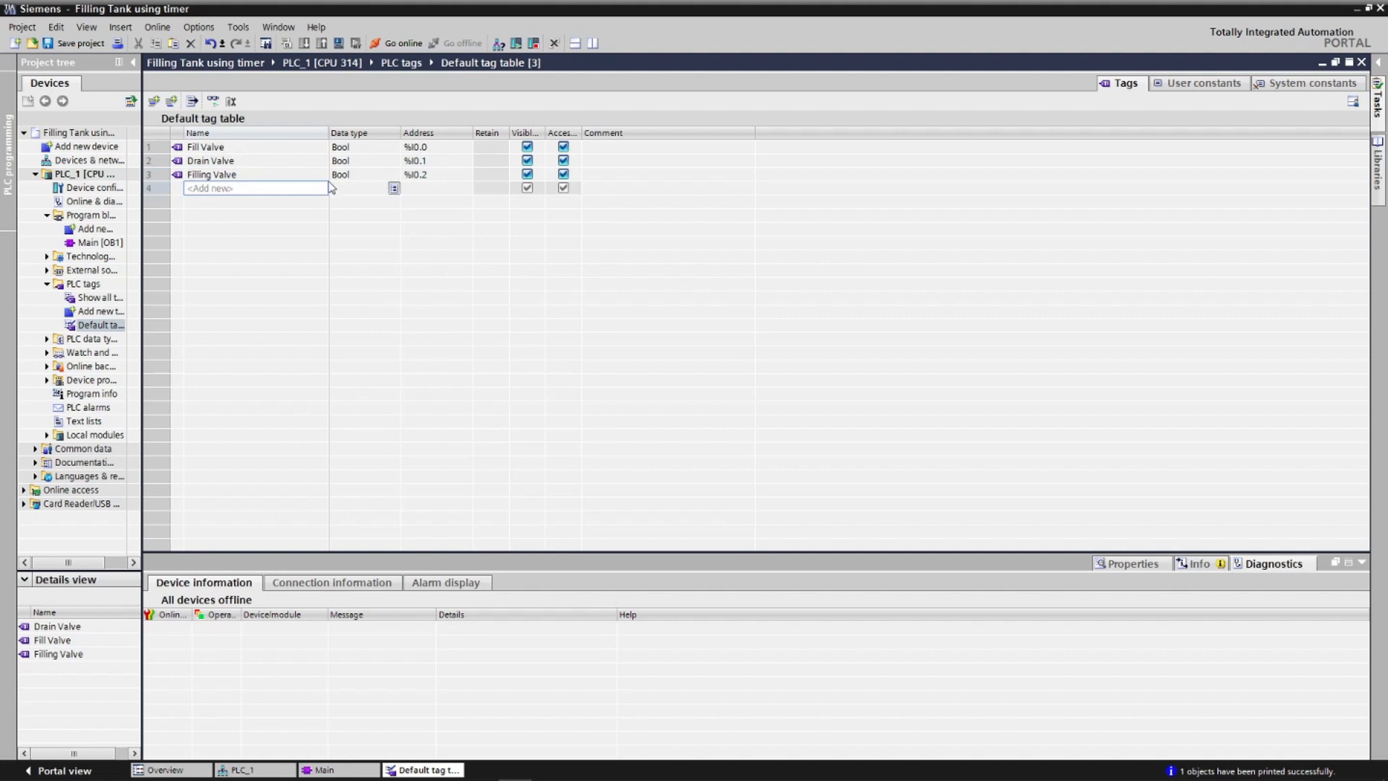
{"action": "double_click", "coordinate": [415, 174]}
{"action": "type", "text": "Disc"}
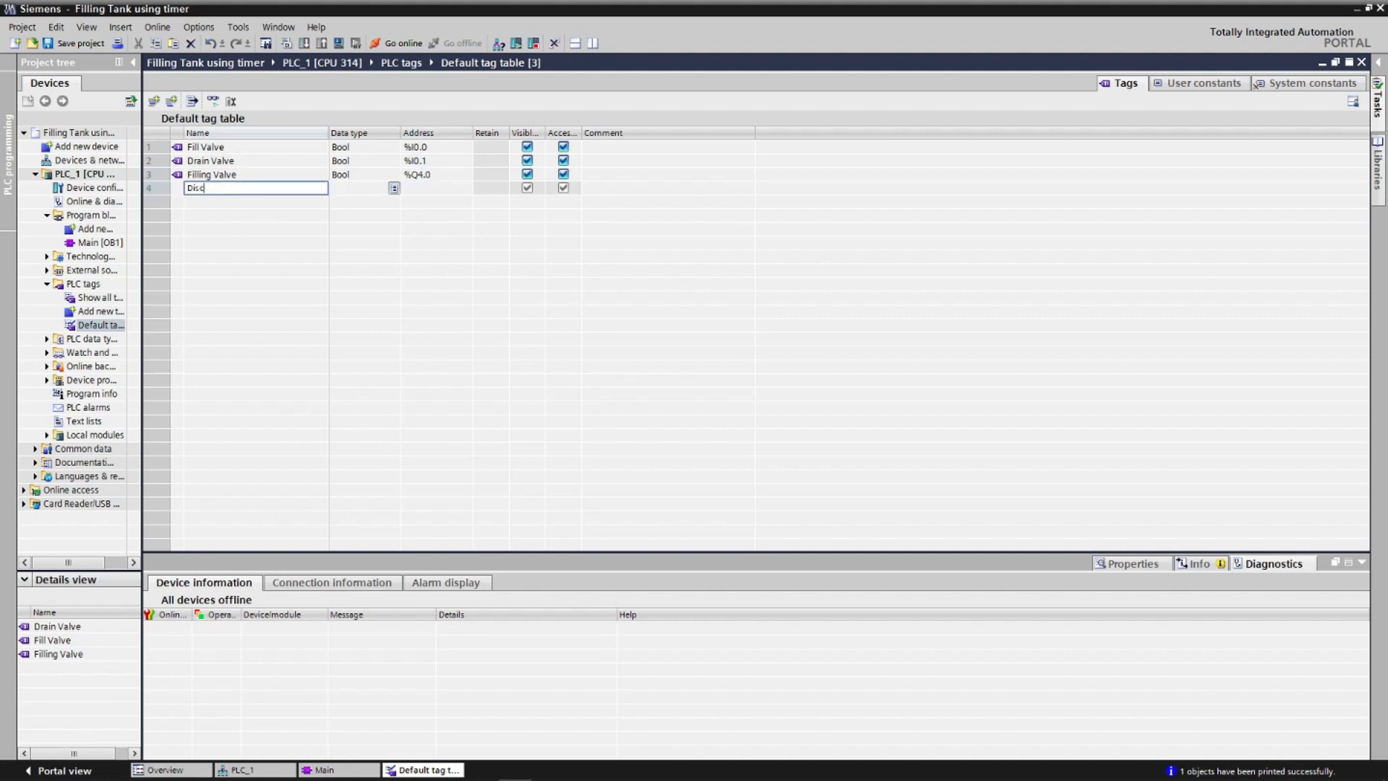
{"action": "type", "text": "harge valv"}
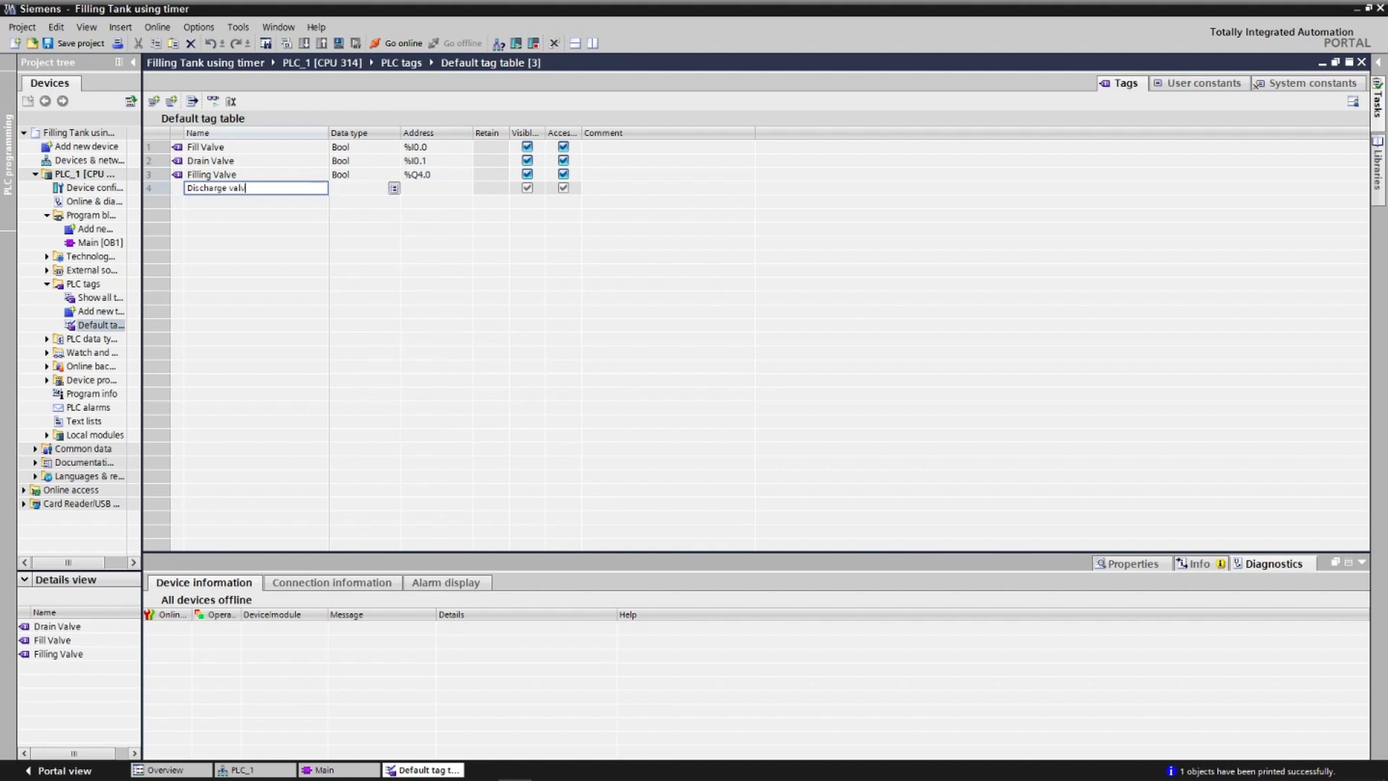
{"action": "key", "text": "Return"}
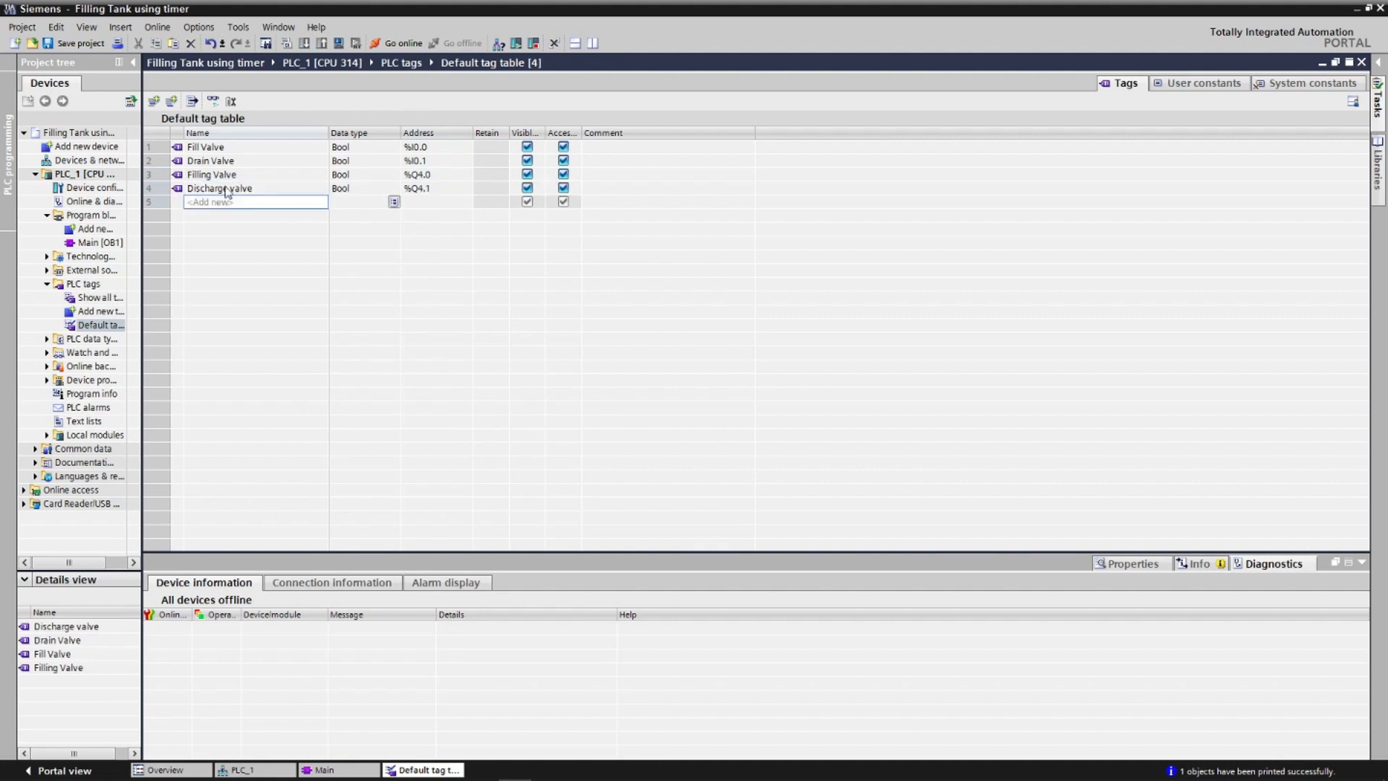
{"action": "type", "text": "Start"}
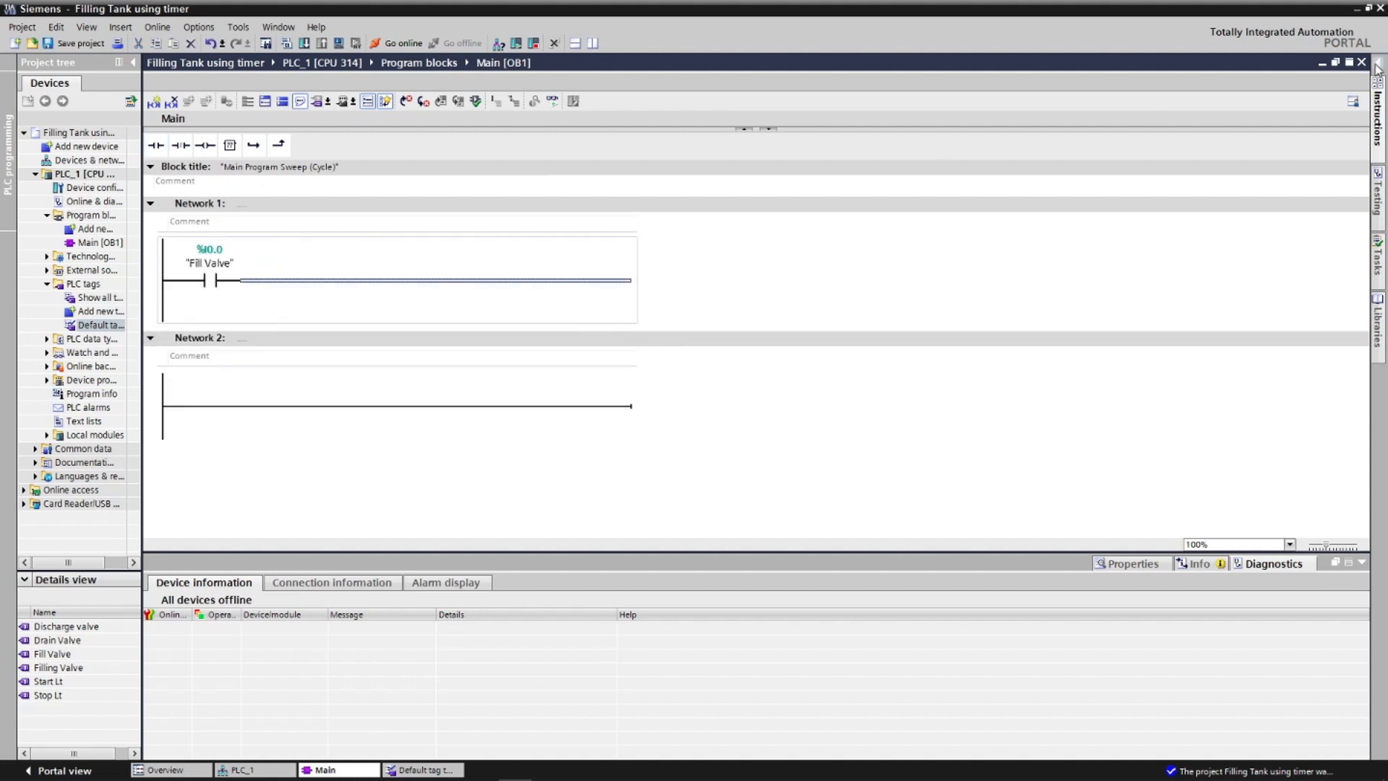
Step: Branch Network 2's S_OFFDT timer output to a second coil, %Q4.3 "Stop Lt"
{"action": "left_click", "coordinate": [1376, 106]}
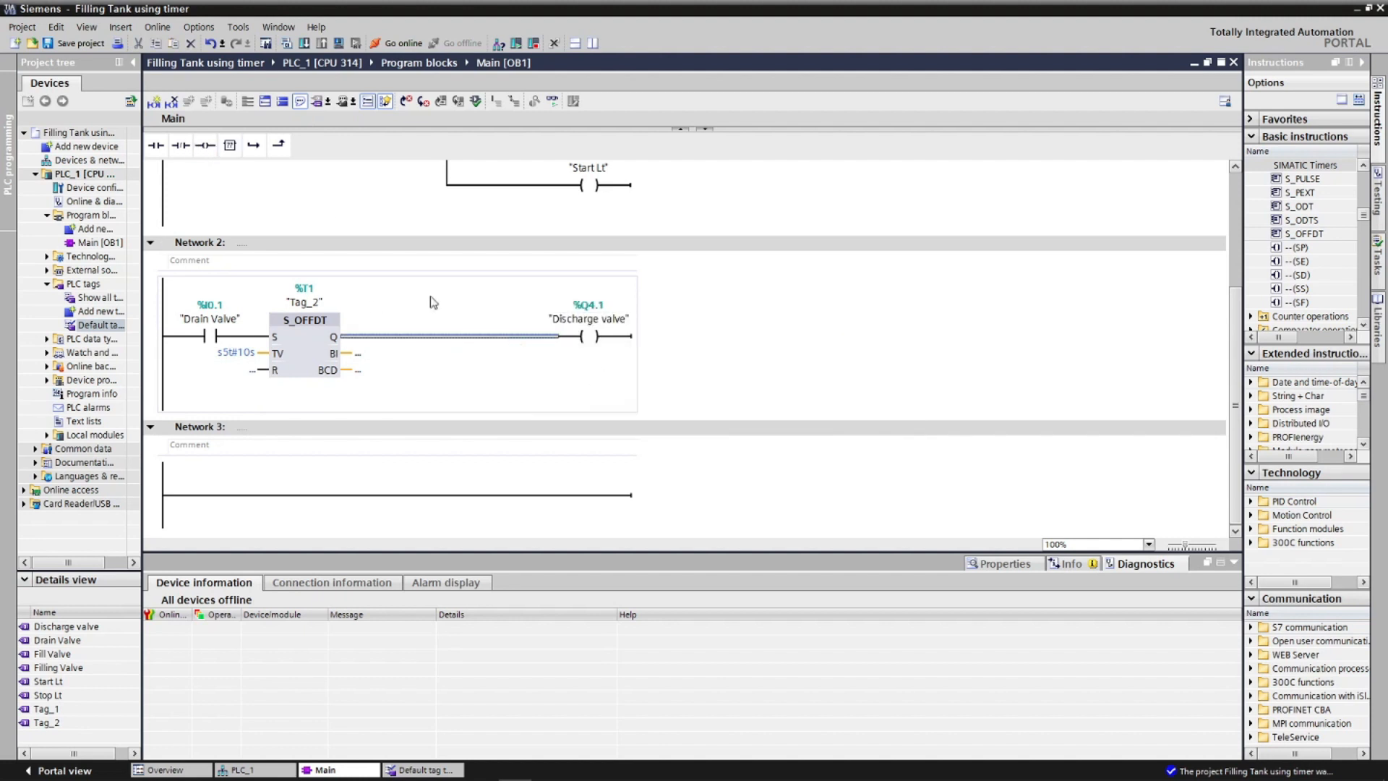
{"action": "left_click", "coordinate": [204, 145]}
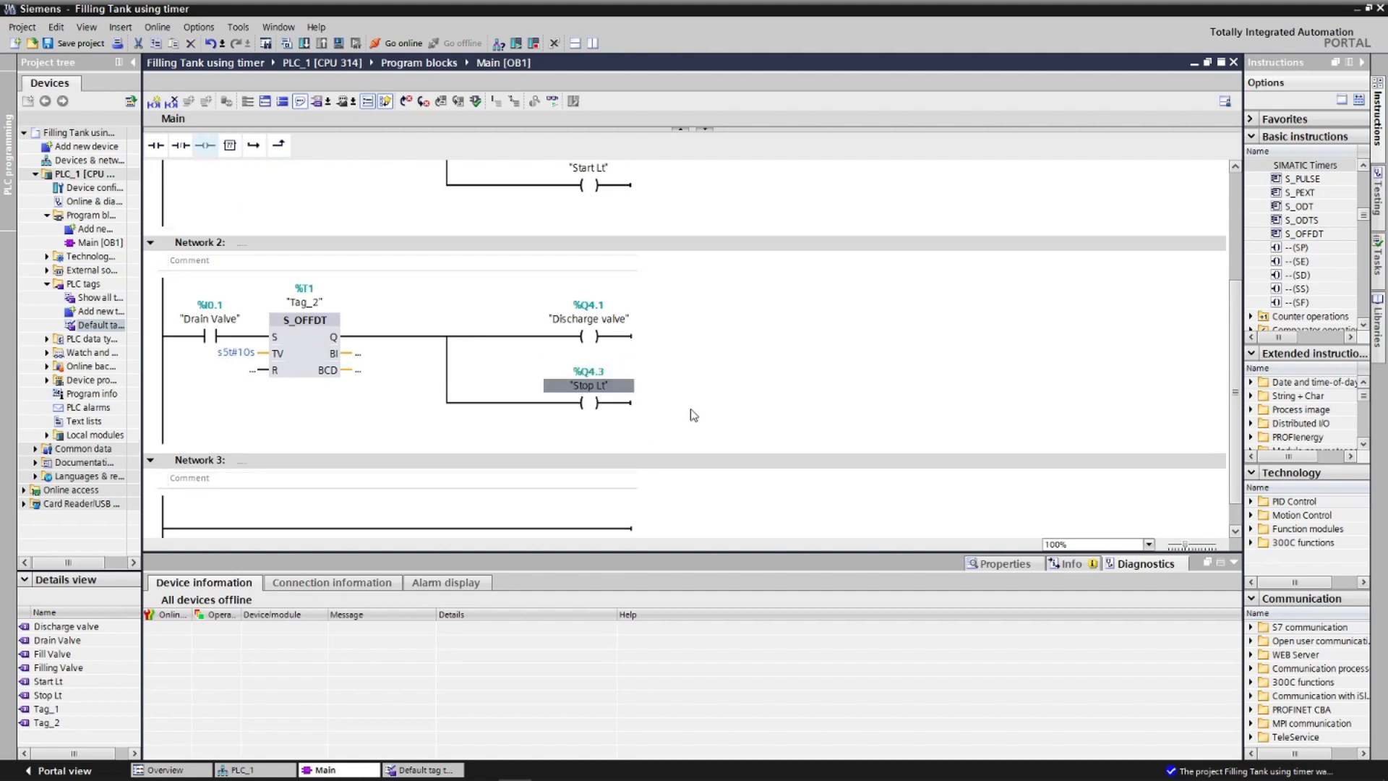
{"action": "scroll", "scroll_direction": "up", "scroll_amount": 3}
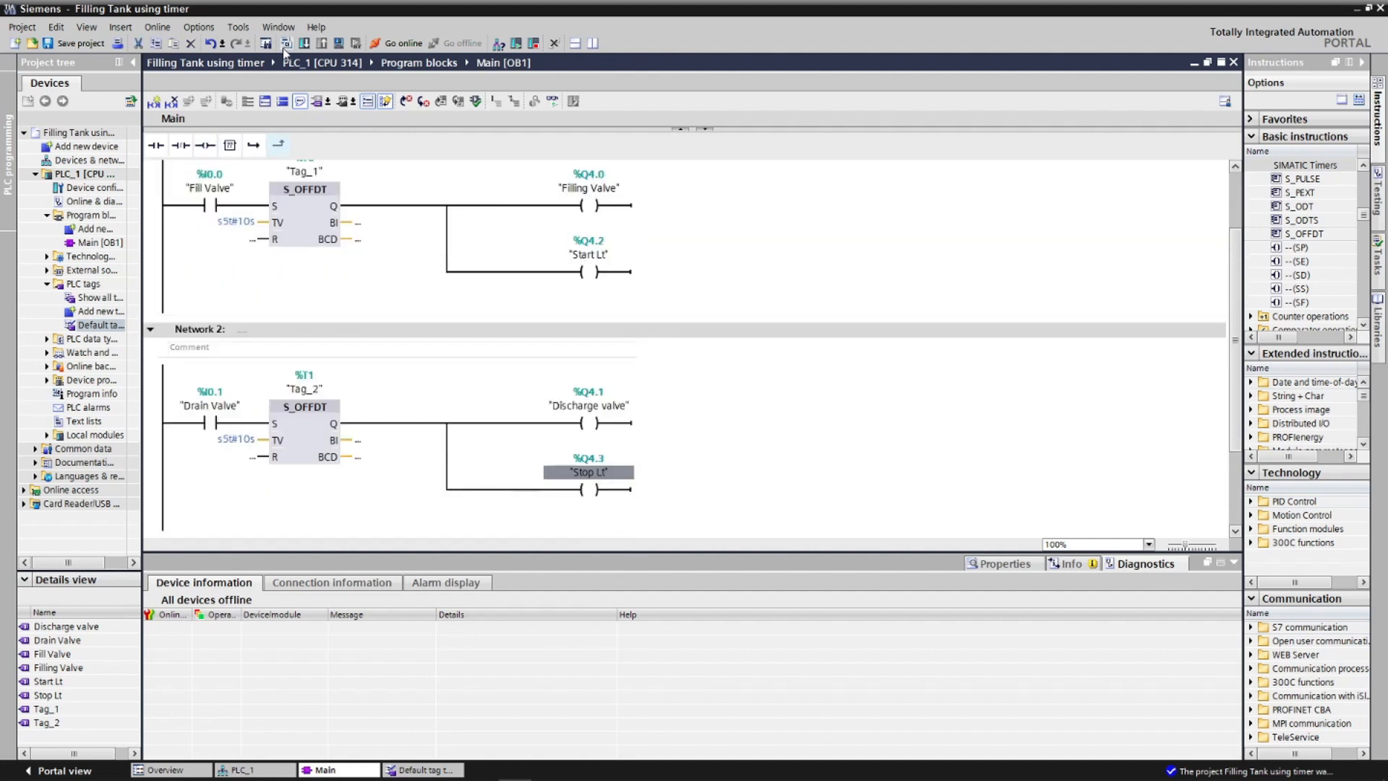
Step: Compile Main, start the PLC simulation and load the program from the Load preview
{"action": "left_click", "coordinate": [338, 43]}
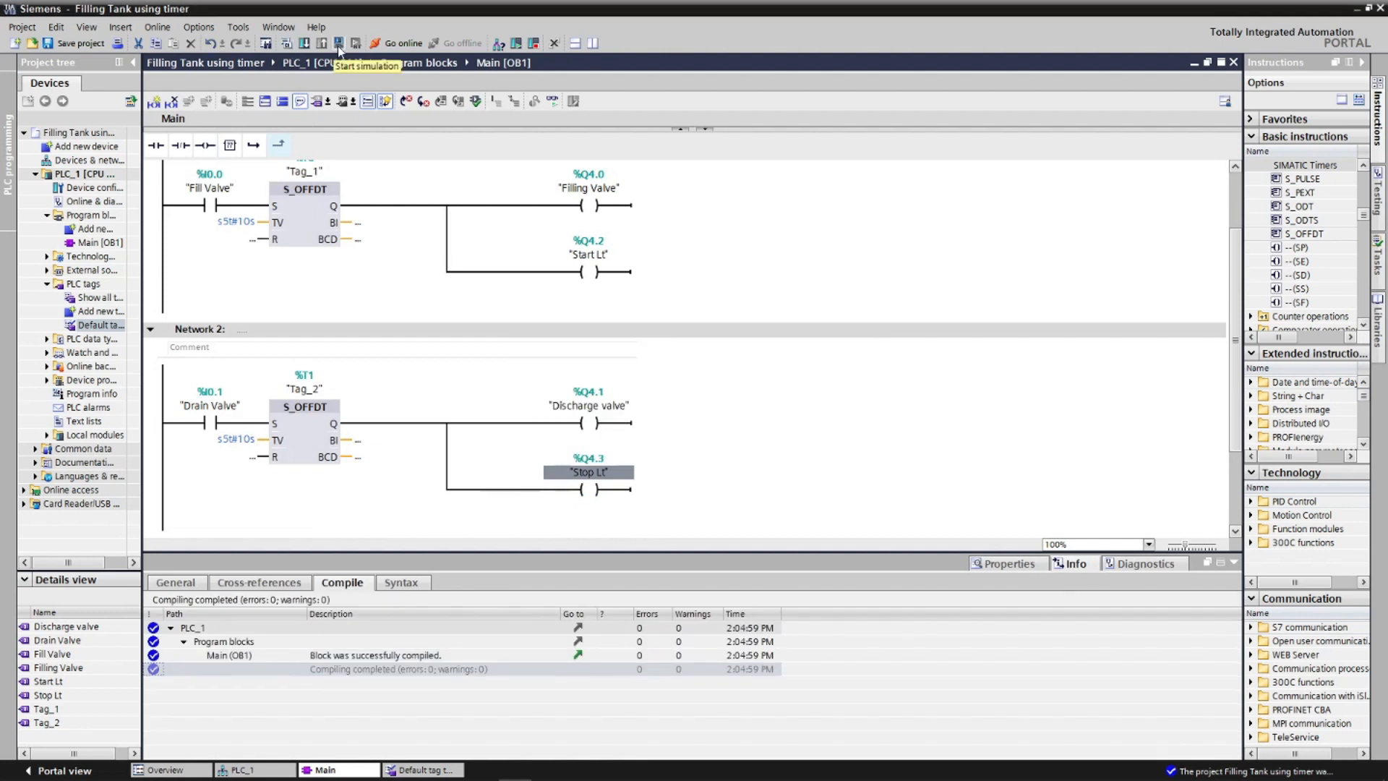
{"action": "left_click", "coordinate": [339, 42]}
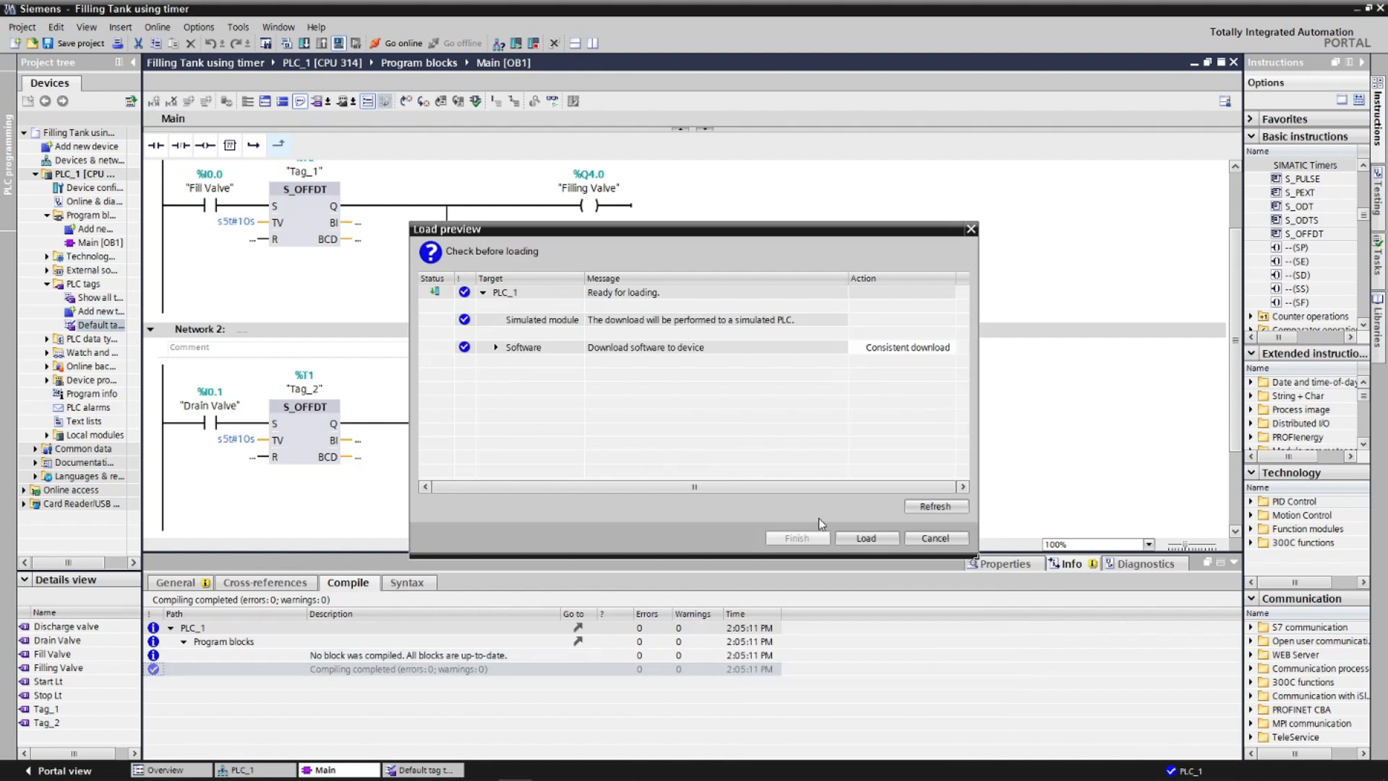
{"action": "left_click", "coordinate": [864, 538]}
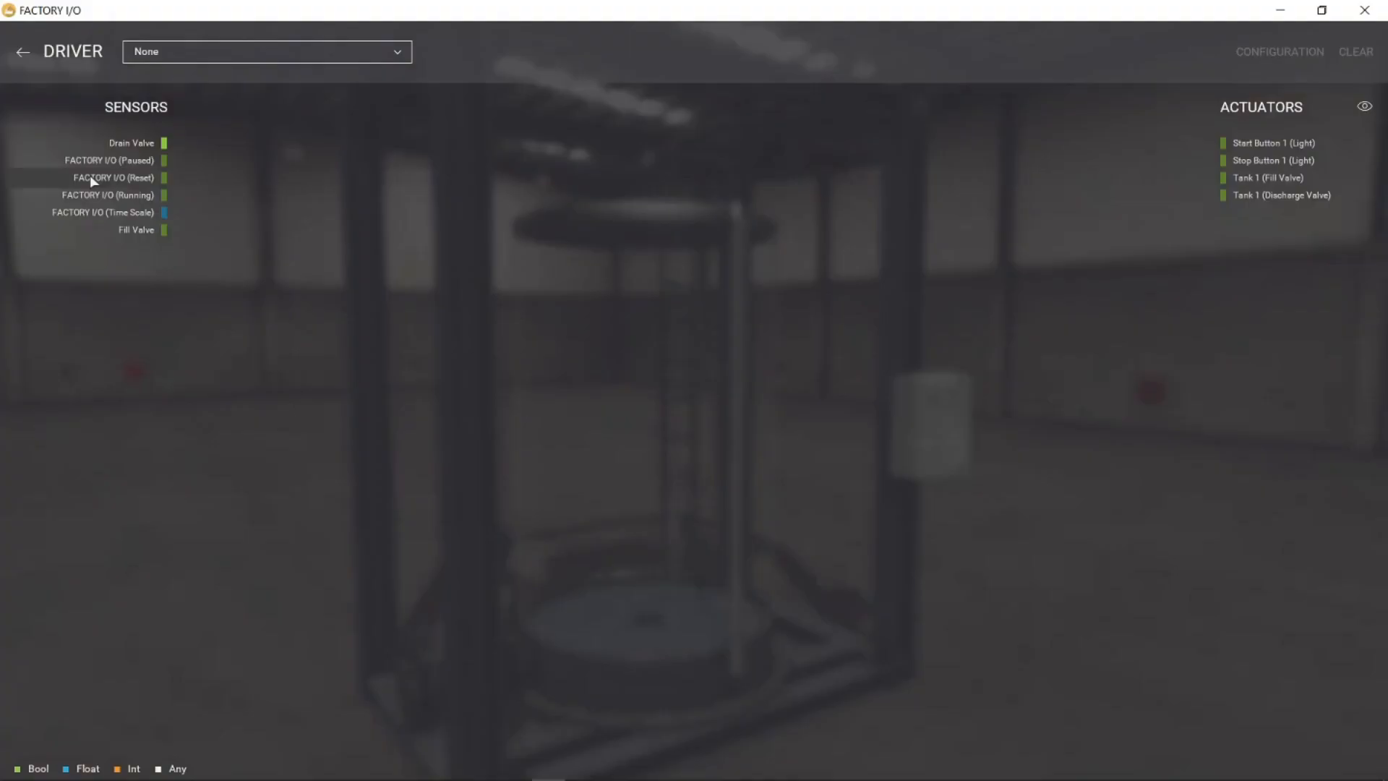
Step: Select the Siemens S7-PLCSIM driver and connect the tank scene to the simulated PLC
{"action": "left_click", "coordinate": [266, 52]}
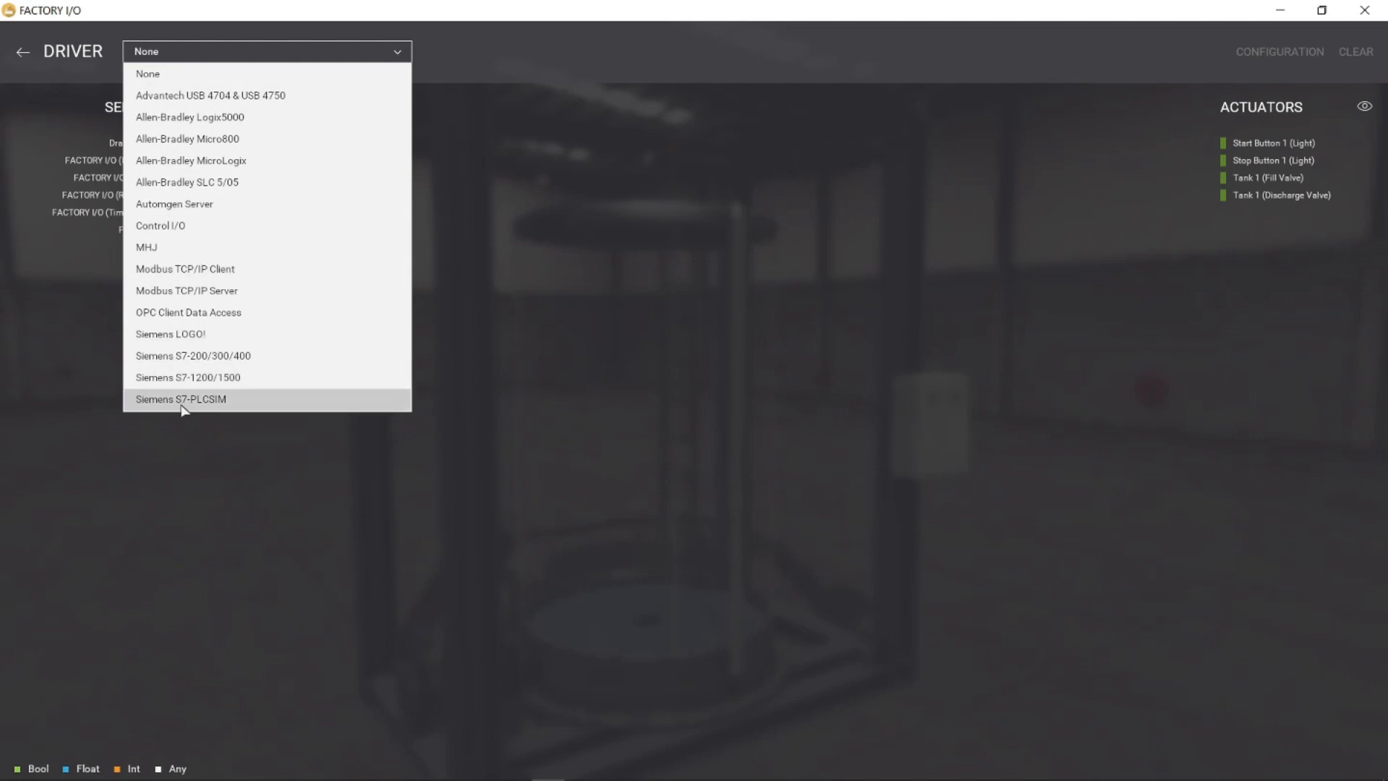
{"action": "left_click", "coordinate": [181, 400]}
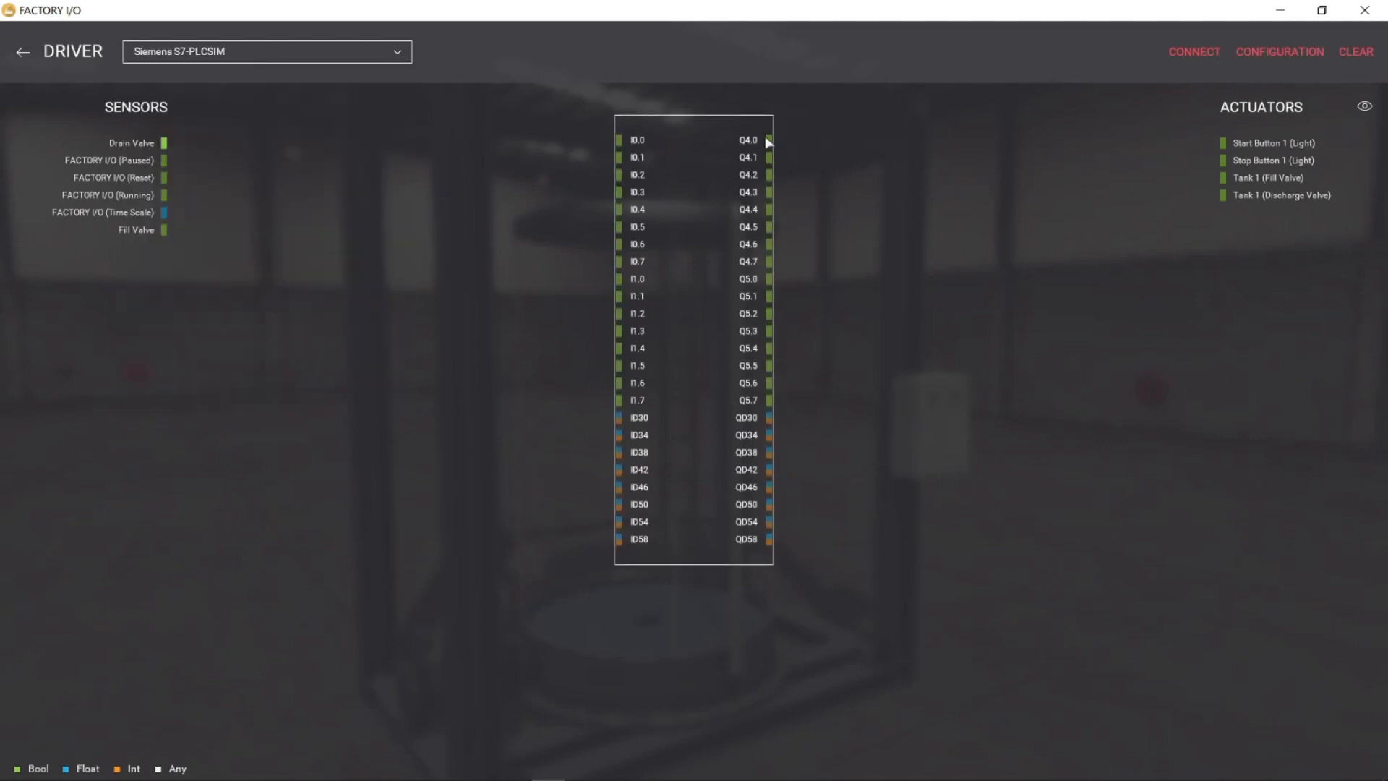
{"action": "mouse_move", "coordinate": [620, 140]}
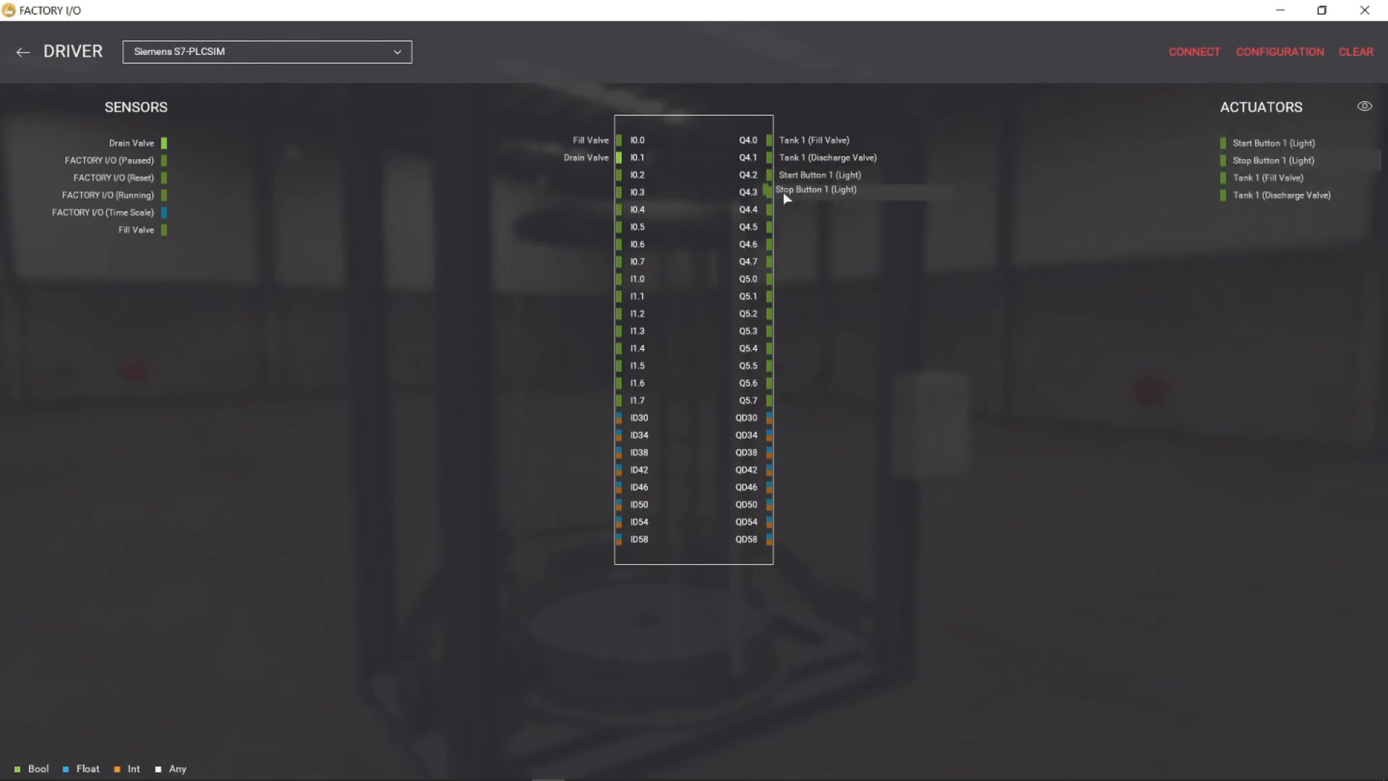
{"action": "left_click", "coordinate": [1193, 52]}
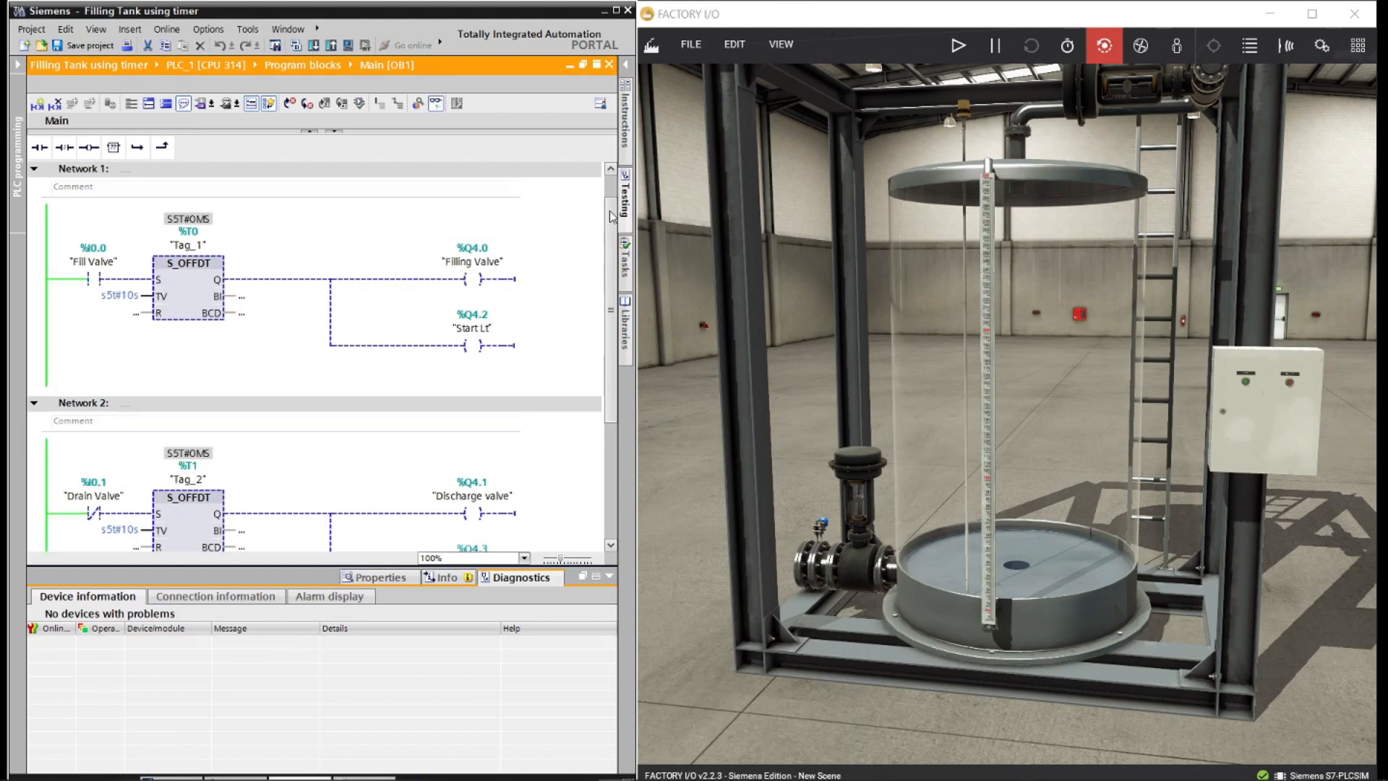
{"action": "mouse_move", "coordinate": [1245, 400]}
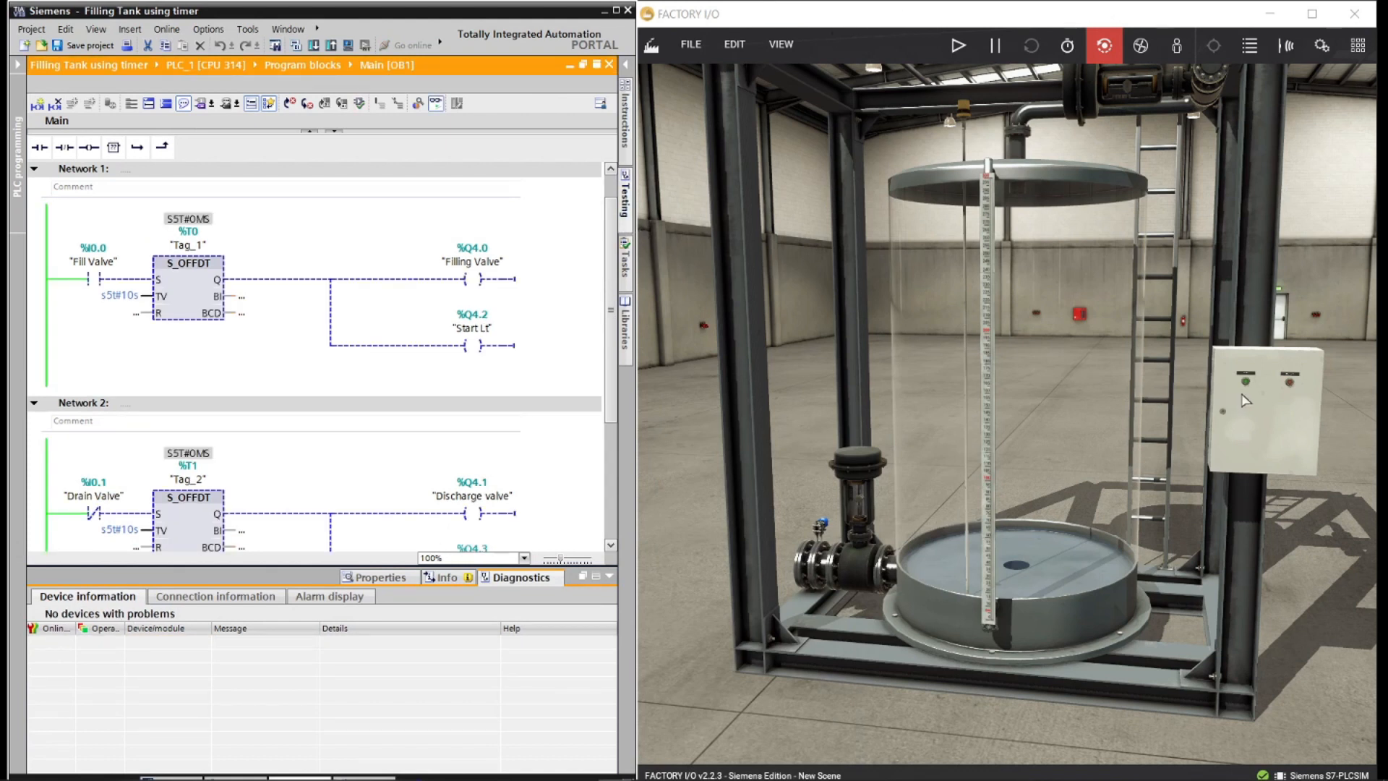
Step: Run the scene, fill the tank with the green button, then drain it with the red
{"action": "left_click", "coordinate": [958, 44]}
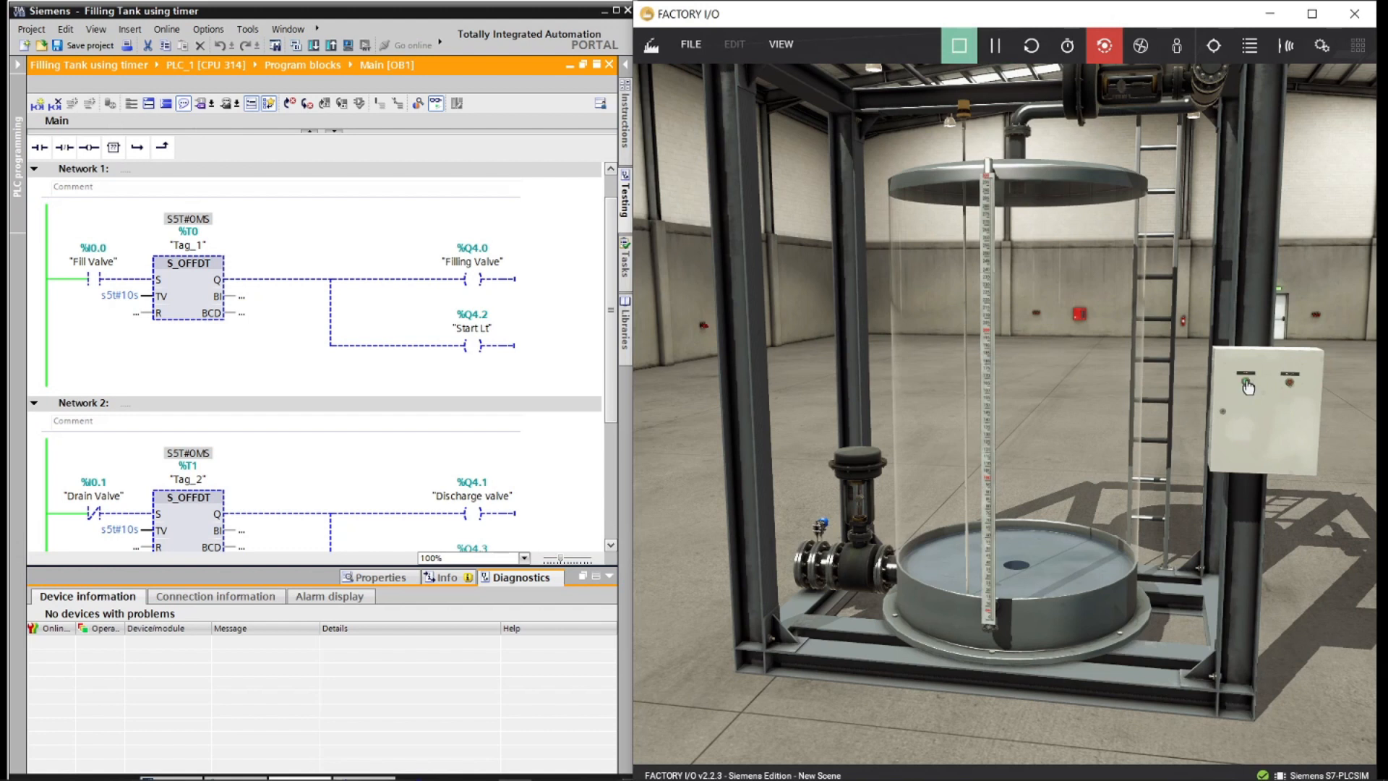
{"action": "left_click", "coordinate": [1247, 385]}
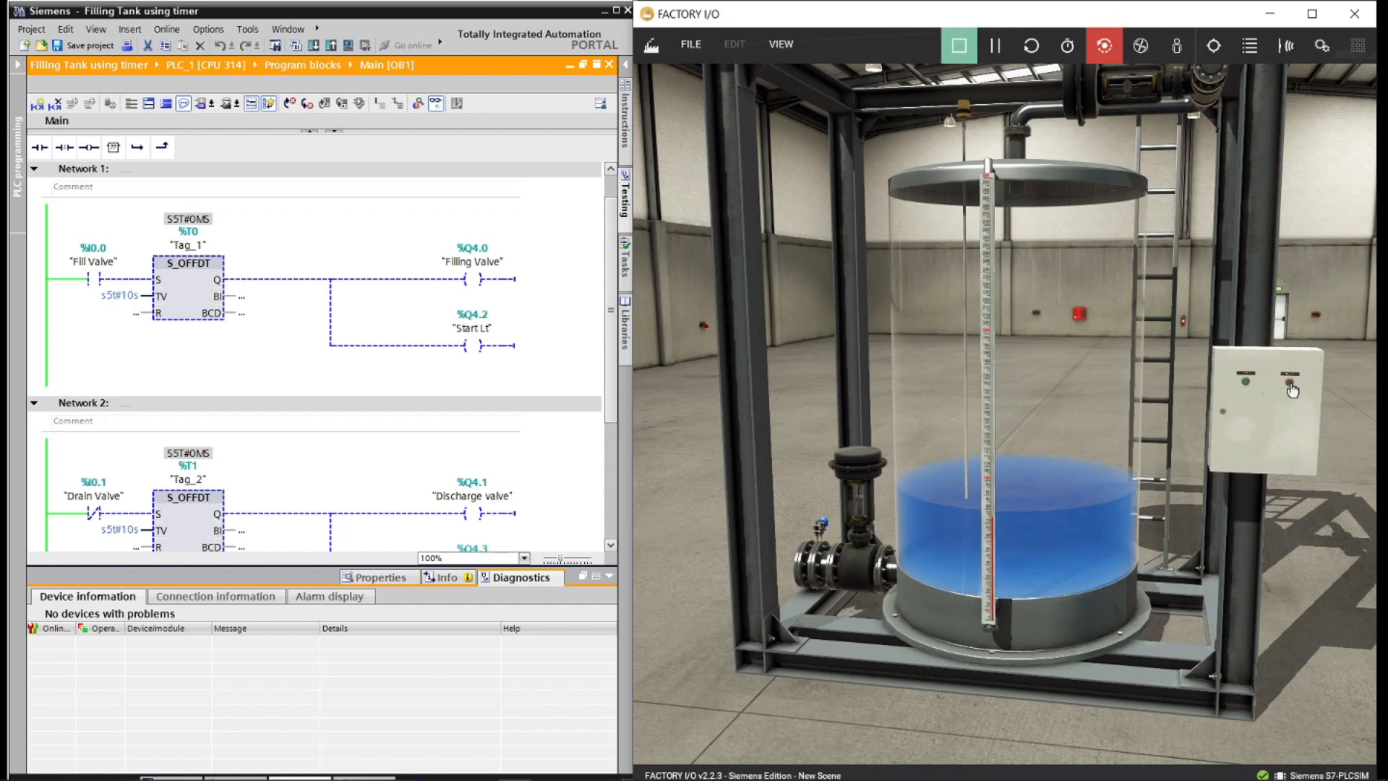
{"action": "left_click", "coordinate": [1290, 384]}
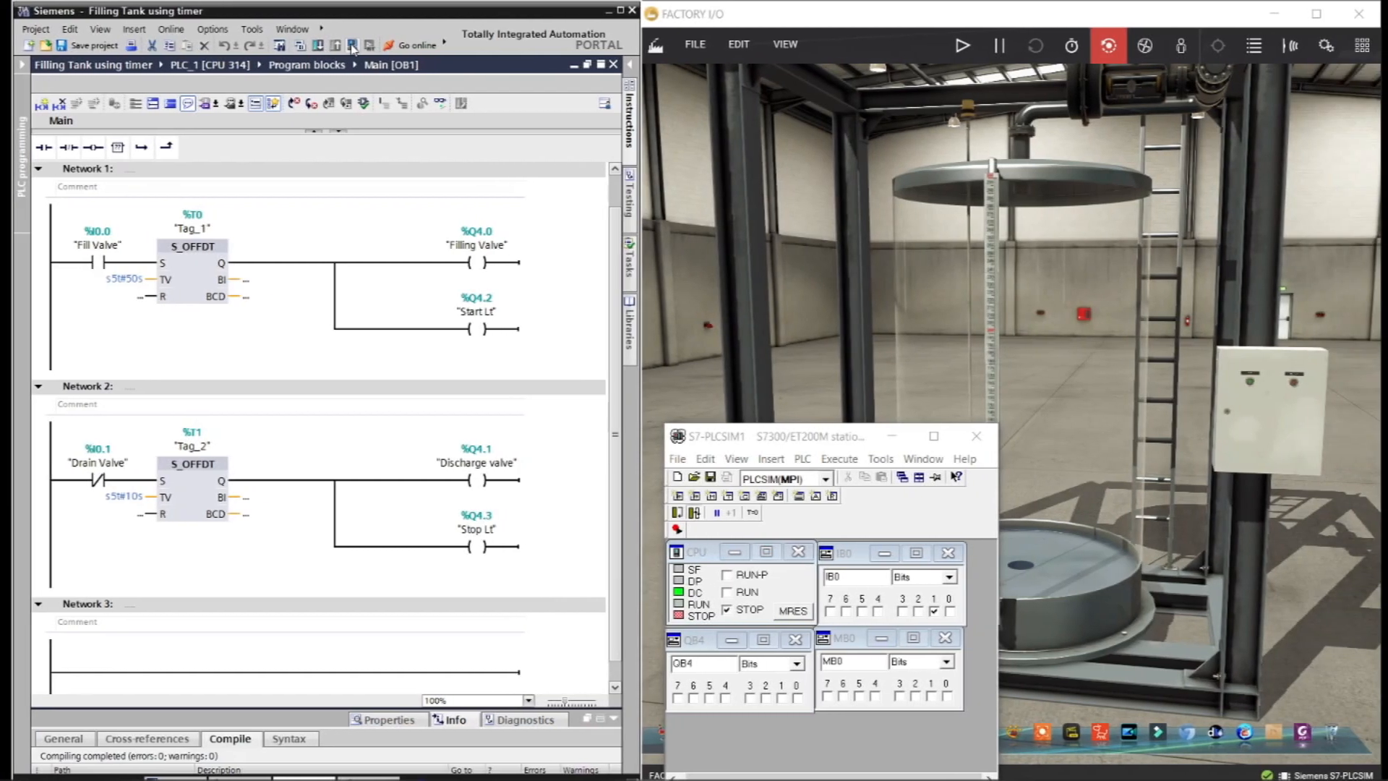
Step: Download the 50-second timer program to the simulated PLC, confirming Load and Finish
{"action": "left_click", "coordinate": [352, 45]}
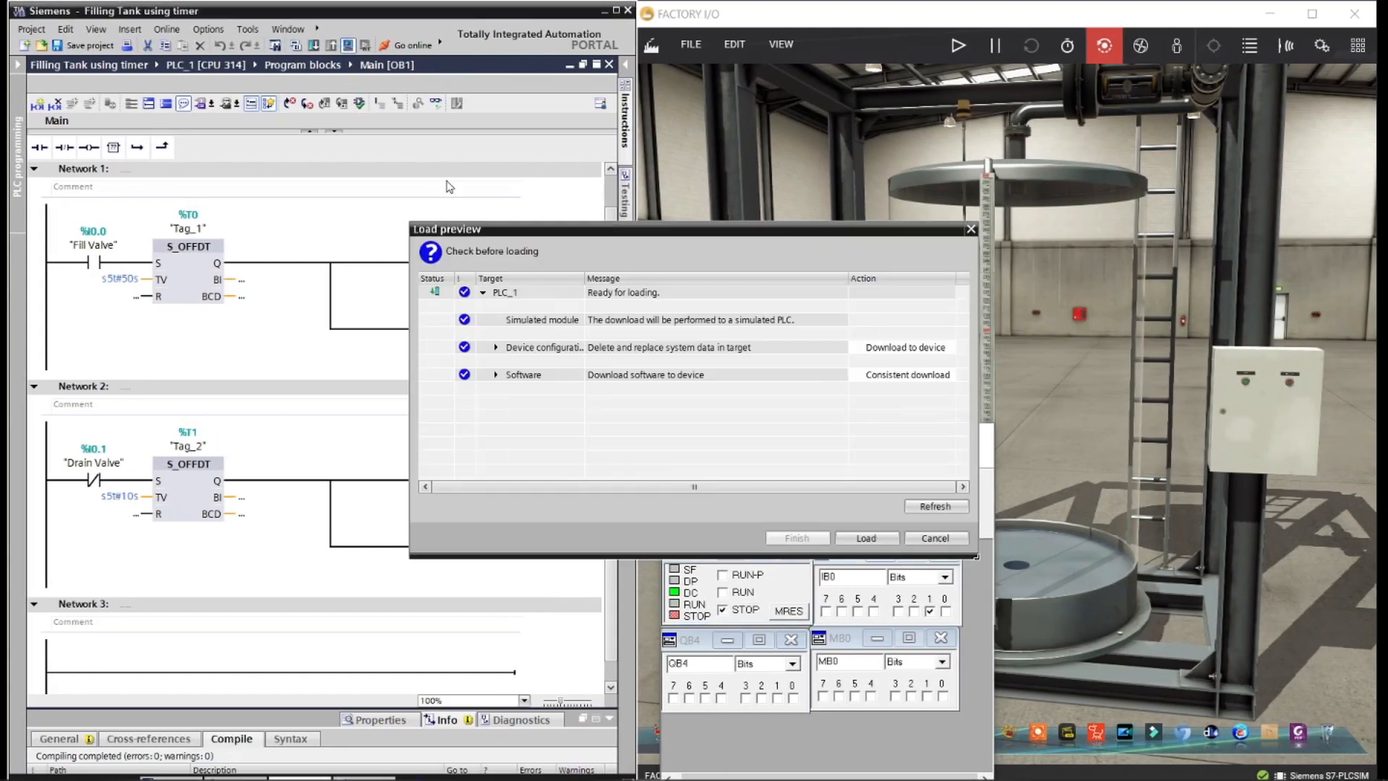
{"action": "left_click", "coordinate": [866, 537]}
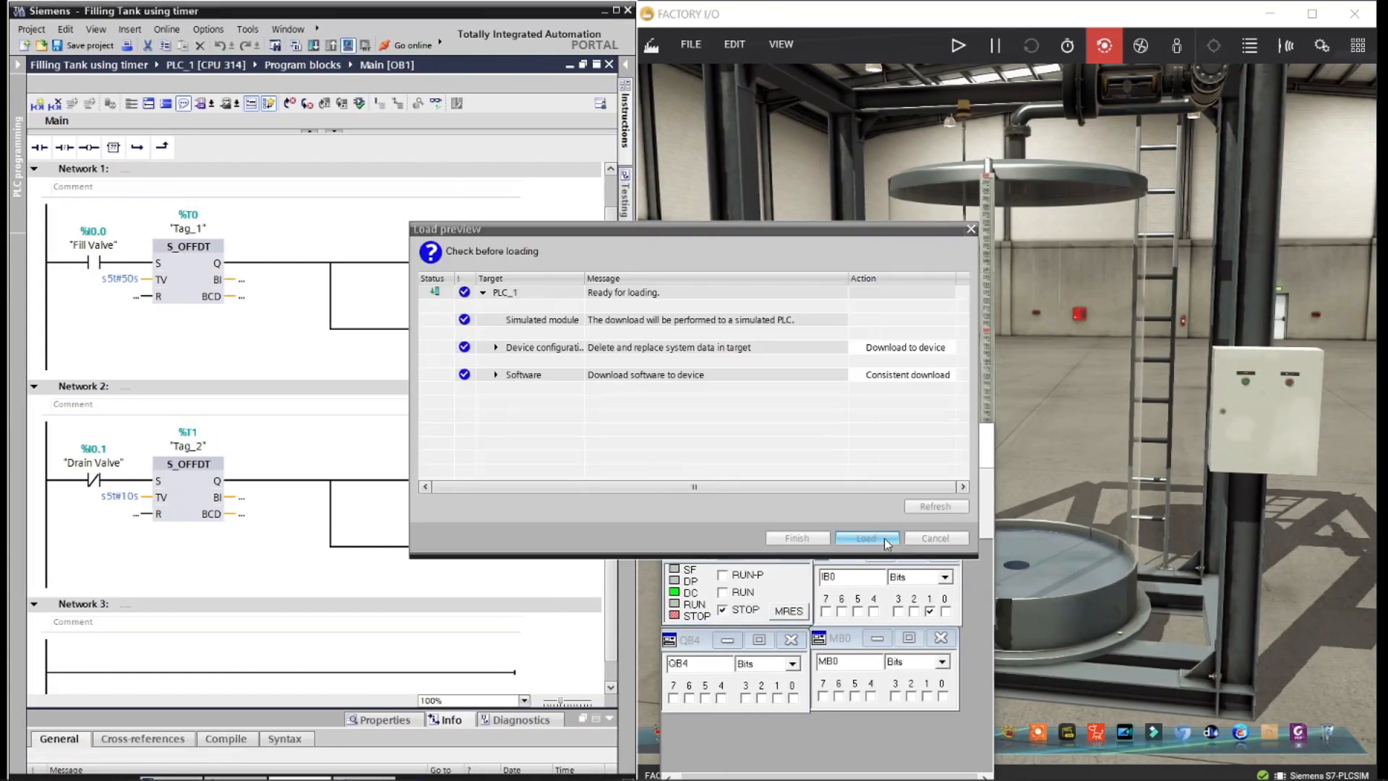
{"action": "left_click", "coordinate": [866, 537]}
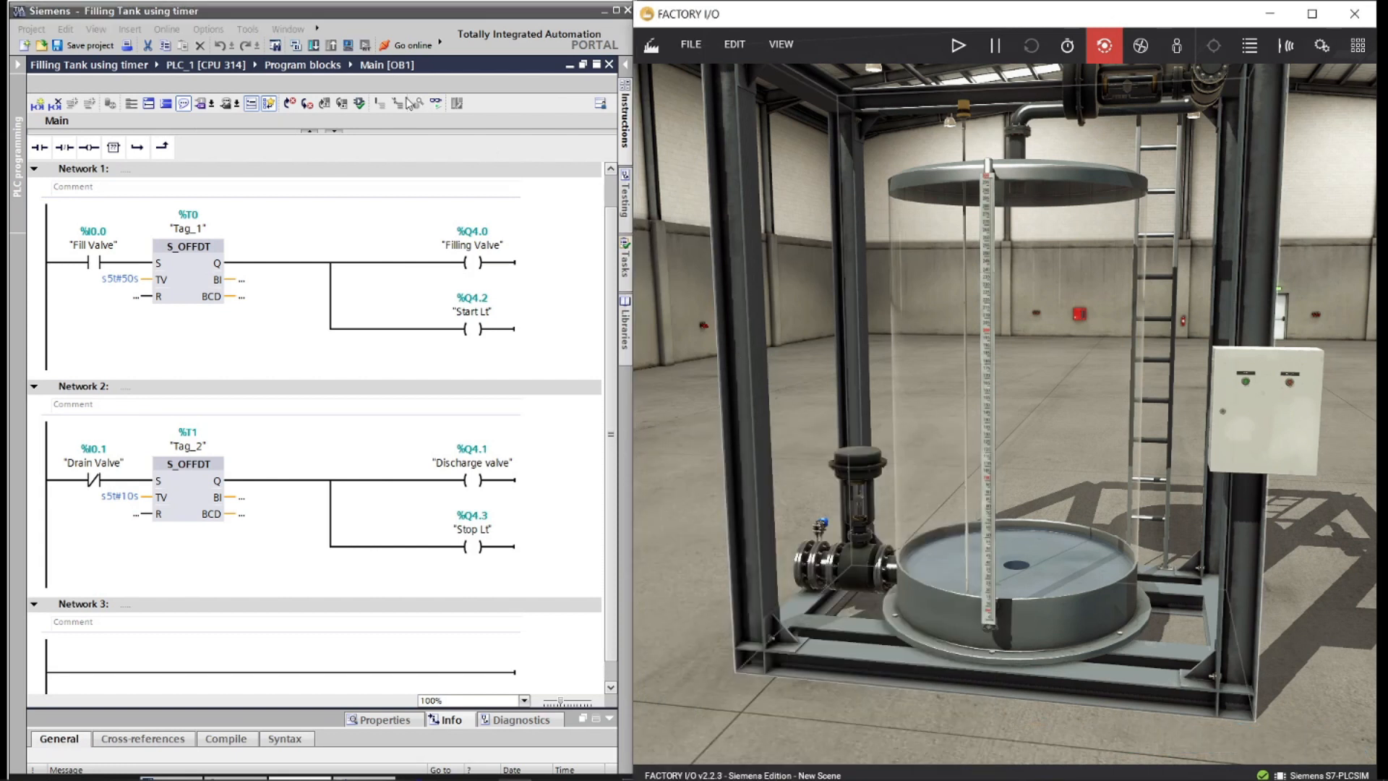
Step: Go online with live monitoring of the ladder logic and rerun the Factory I/O scene
{"action": "left_click", "coordinate": [434, 103]}
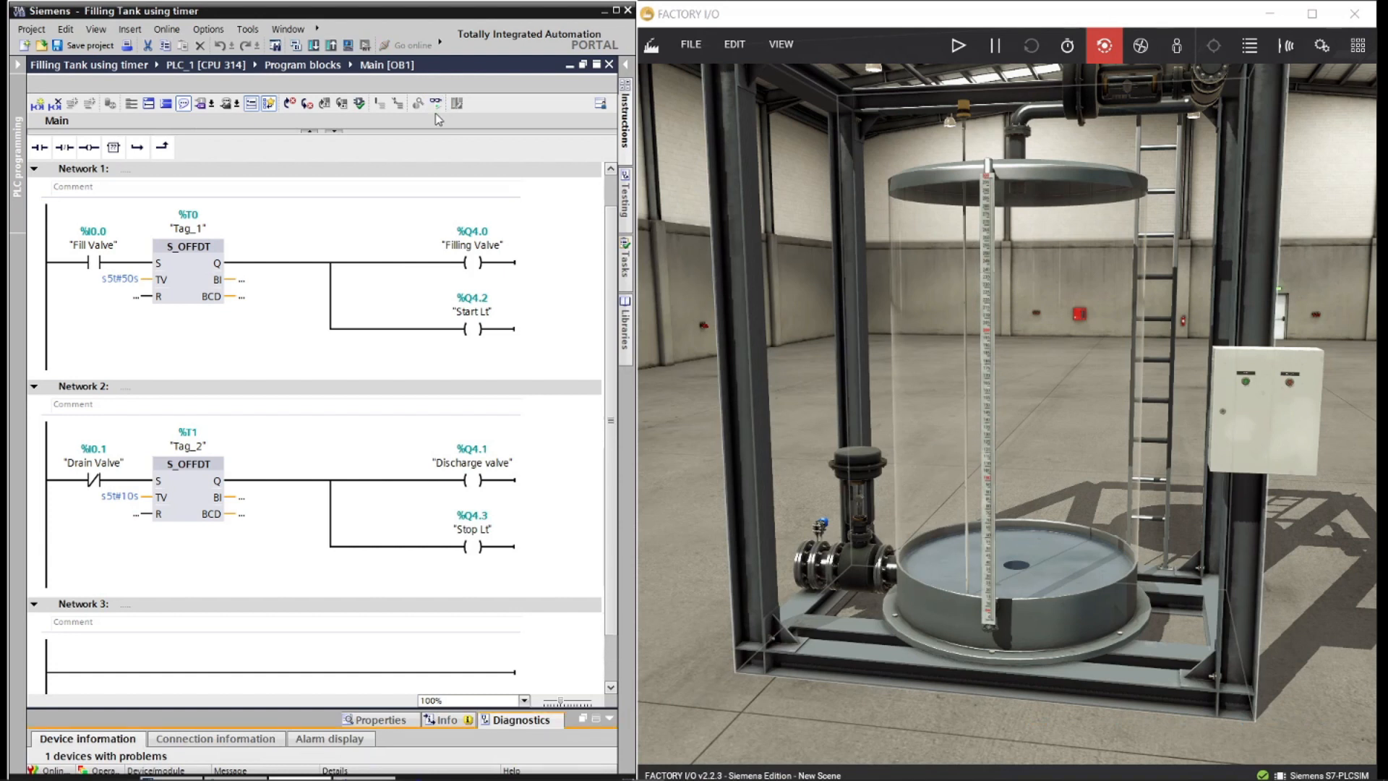
{"action": "left_click", "coordinate": [435, 103]}
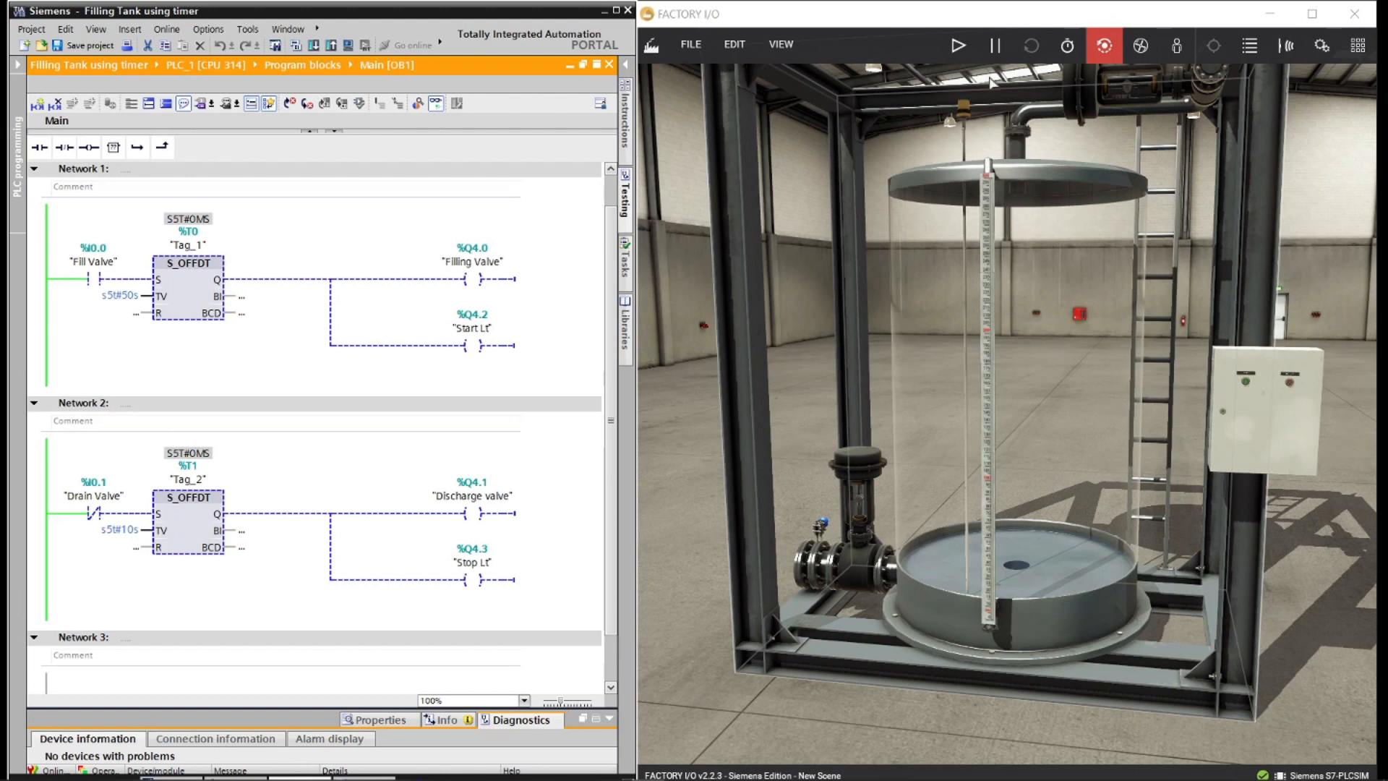
{"action": "left_click", "coordinate": [958, 44]}
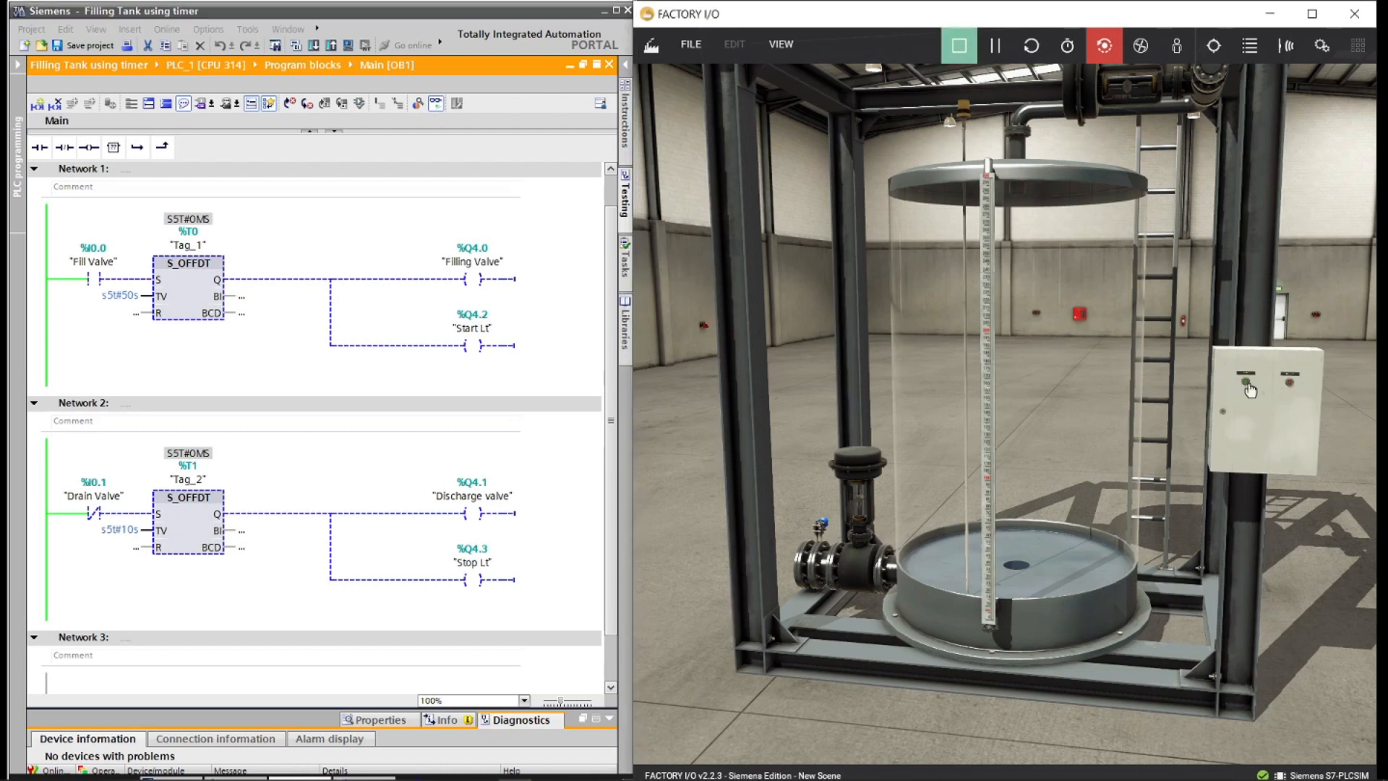